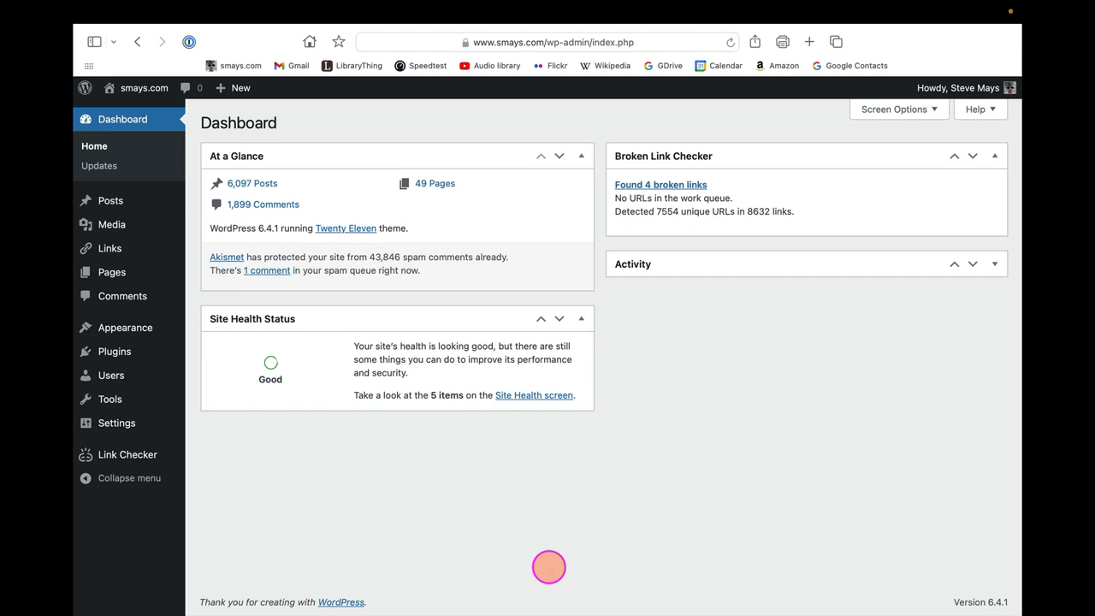
pyautogui.moveTo(137, 125)
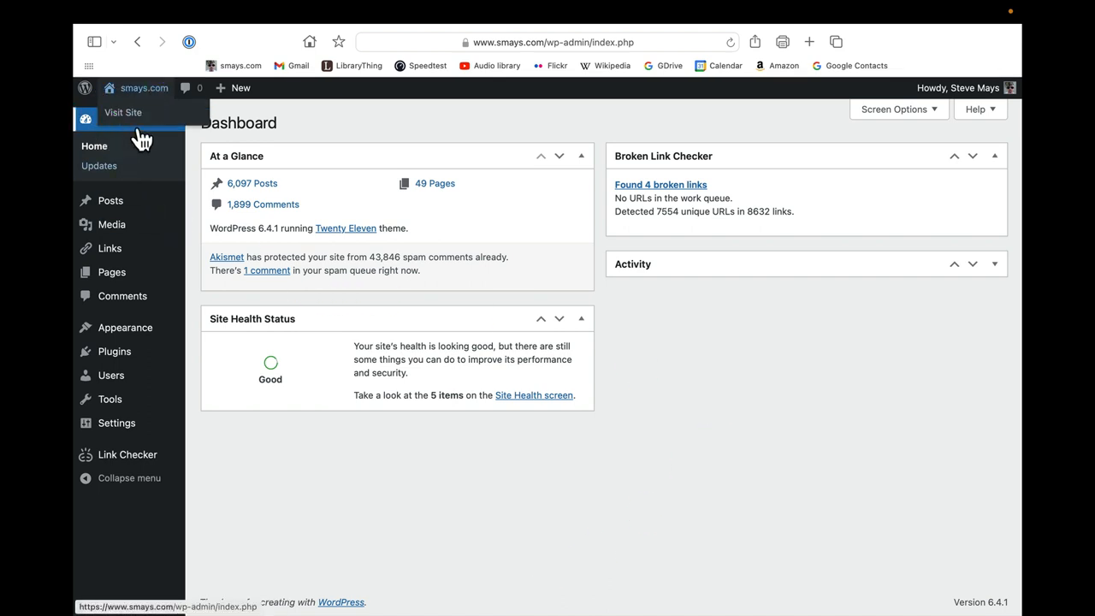
pyautogui.moveTo(454, 192)
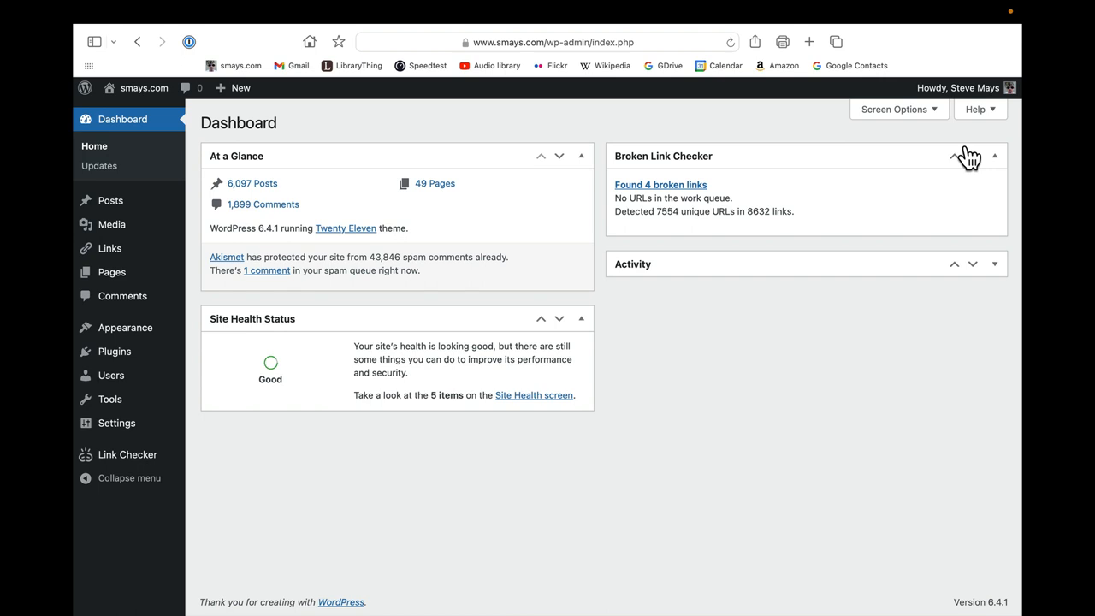
pyautogui.moveTo(678, 195)
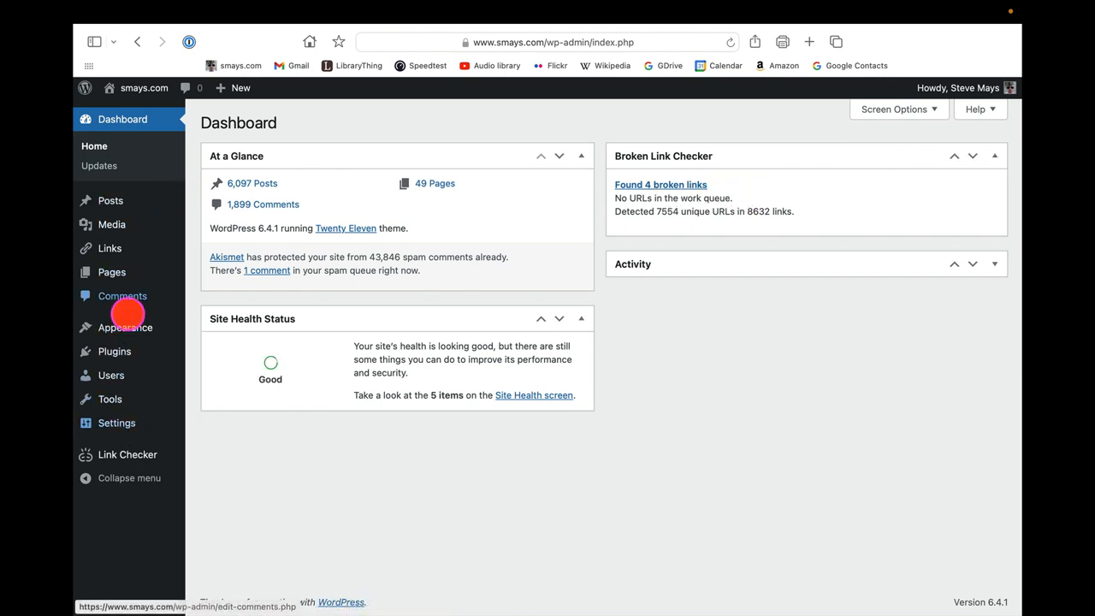
# Step: Show the installed plugins list with Broken Link Checker 2.2.3 active
pyautogui.click(113, 351)
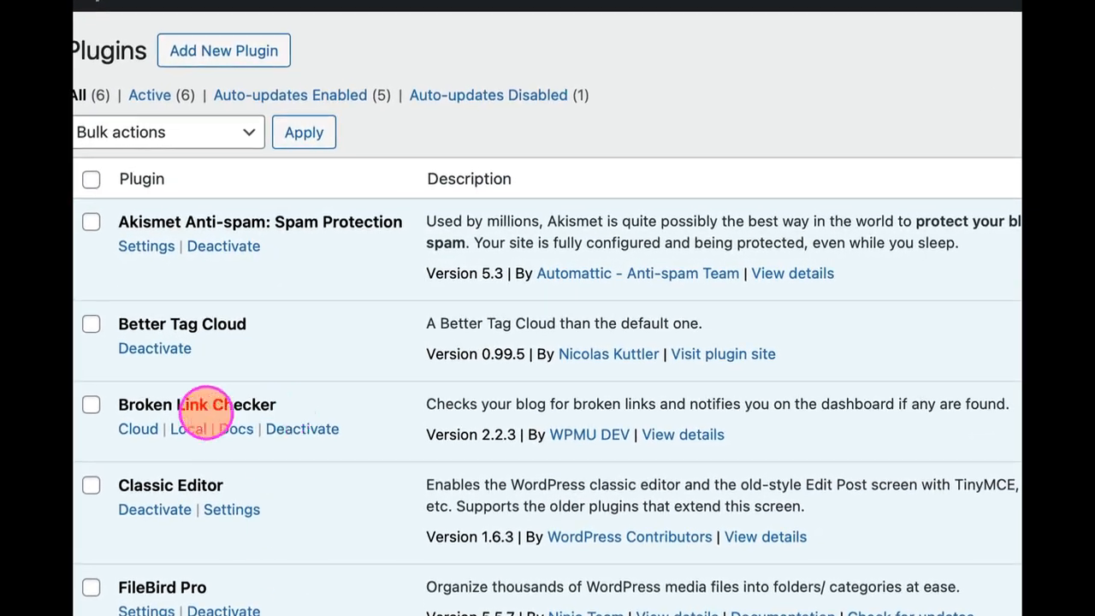
pyautogui.moveTo(494, 446)
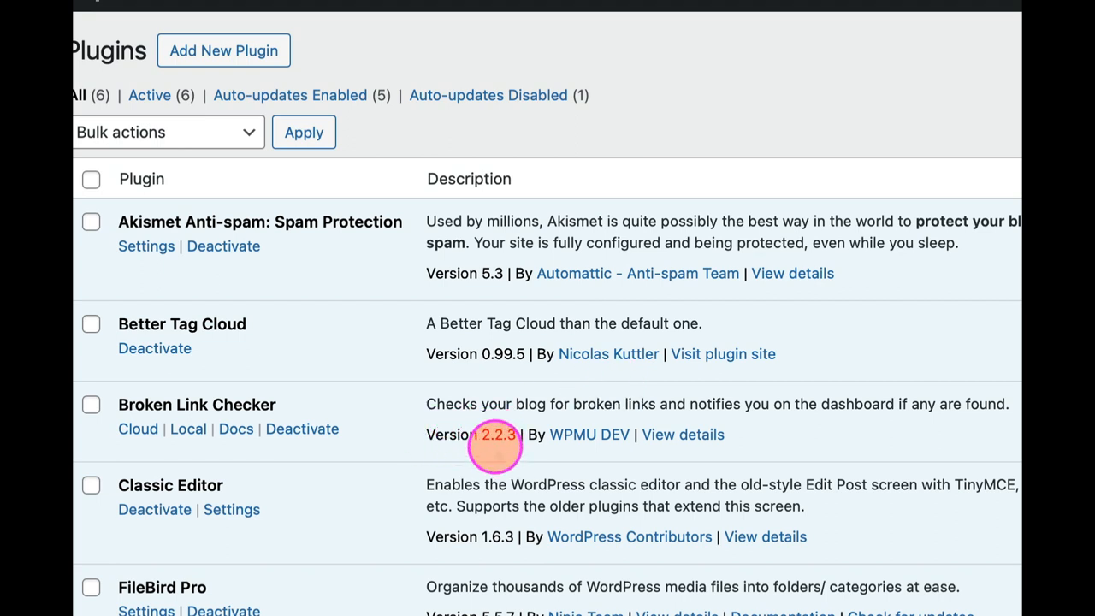
pyautogui.moveTo(556, 462)
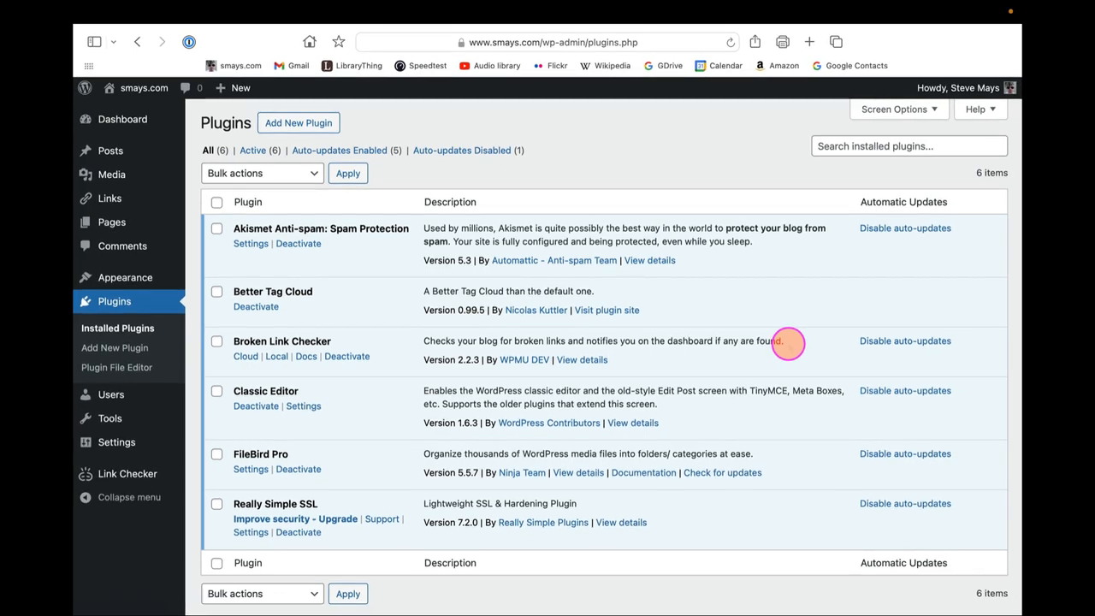
pyautogui.moveTo(123, 119)
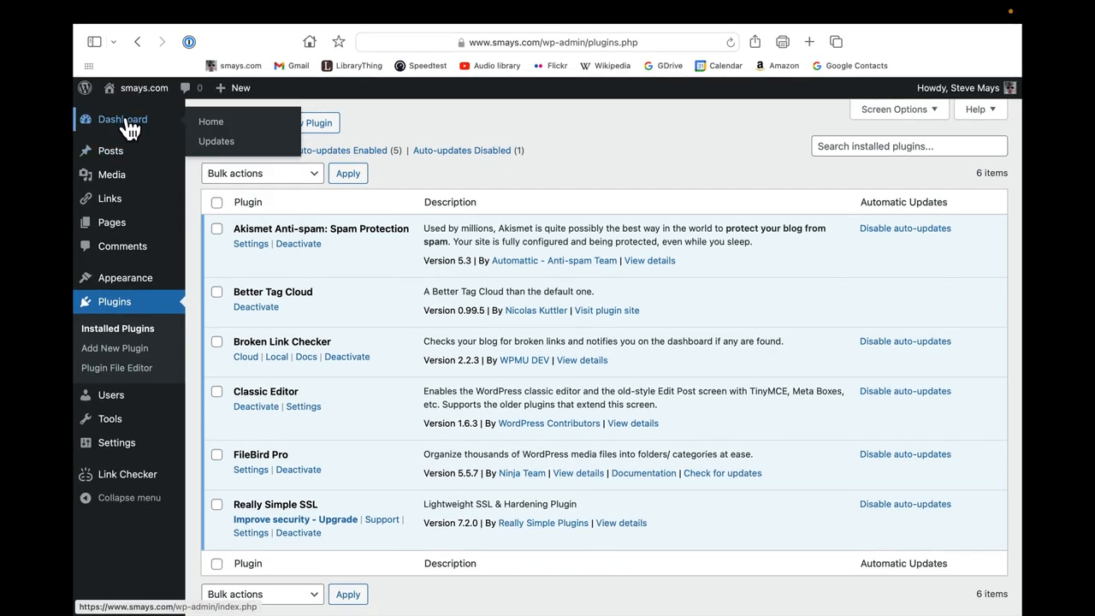
# Step: From the dashboard, list the 4 found broken links filtered to Broken (503, 500, 404 errors)
pyautogui.click(123, 120)
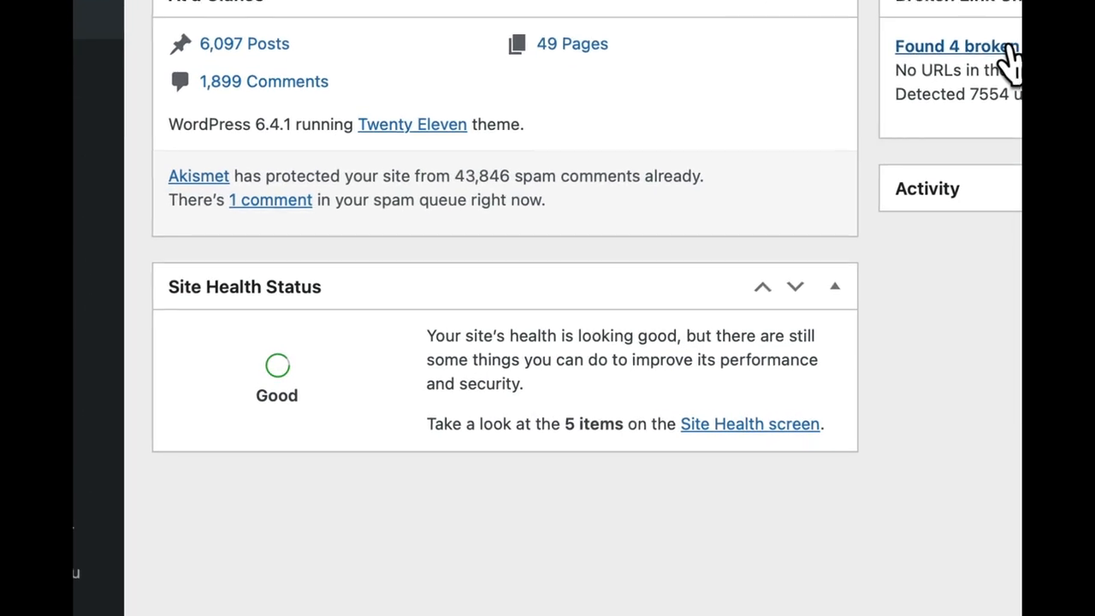
pyautogui.click(961, 47)
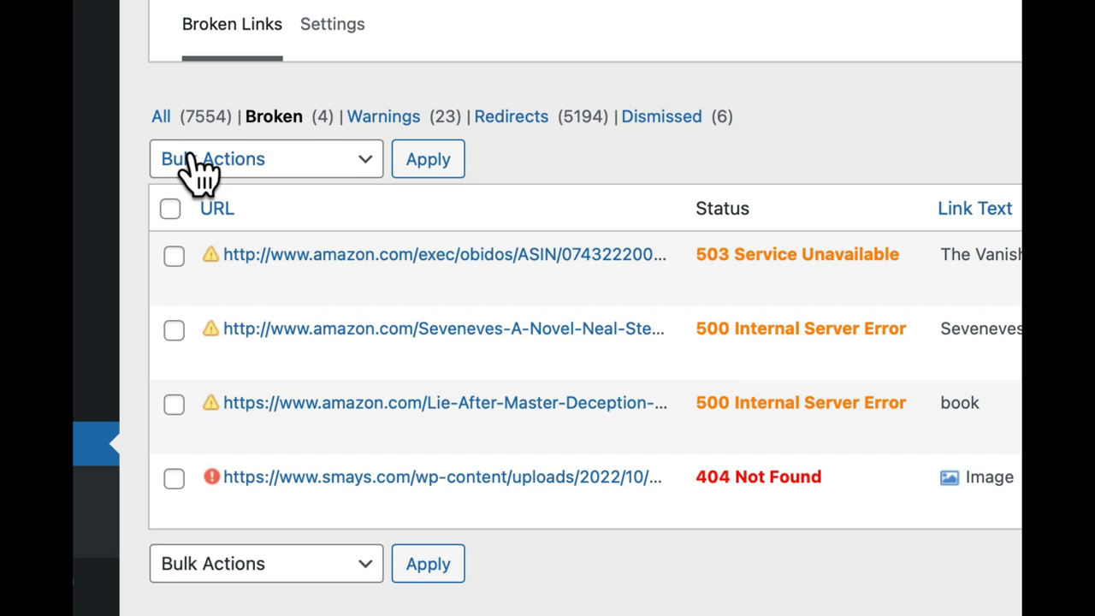
pyautogui.click(274, 116)
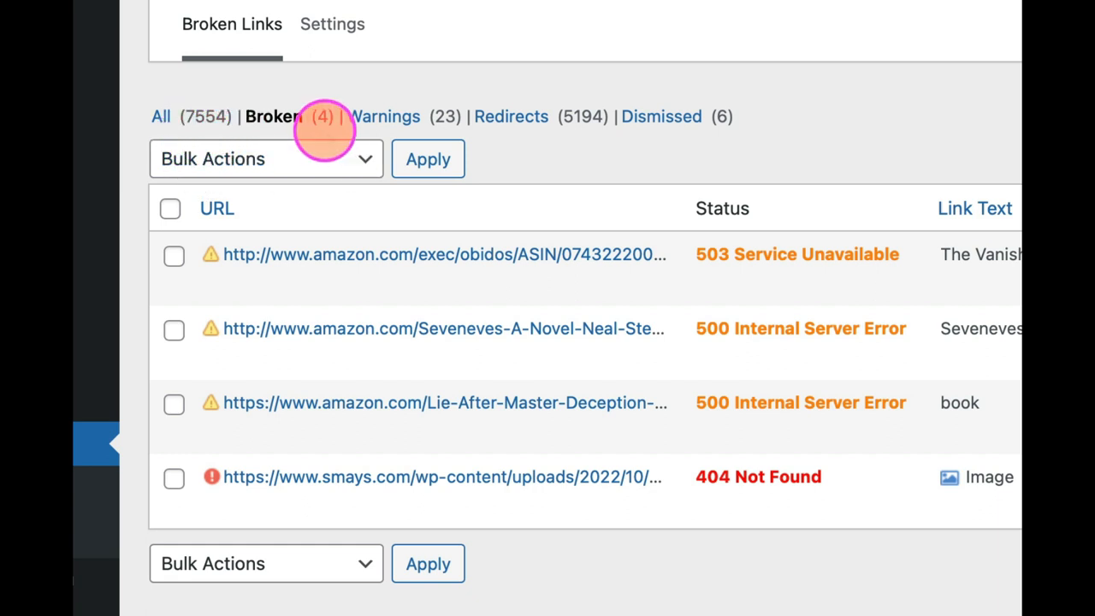
pyautogui.moveTo(418, 116)
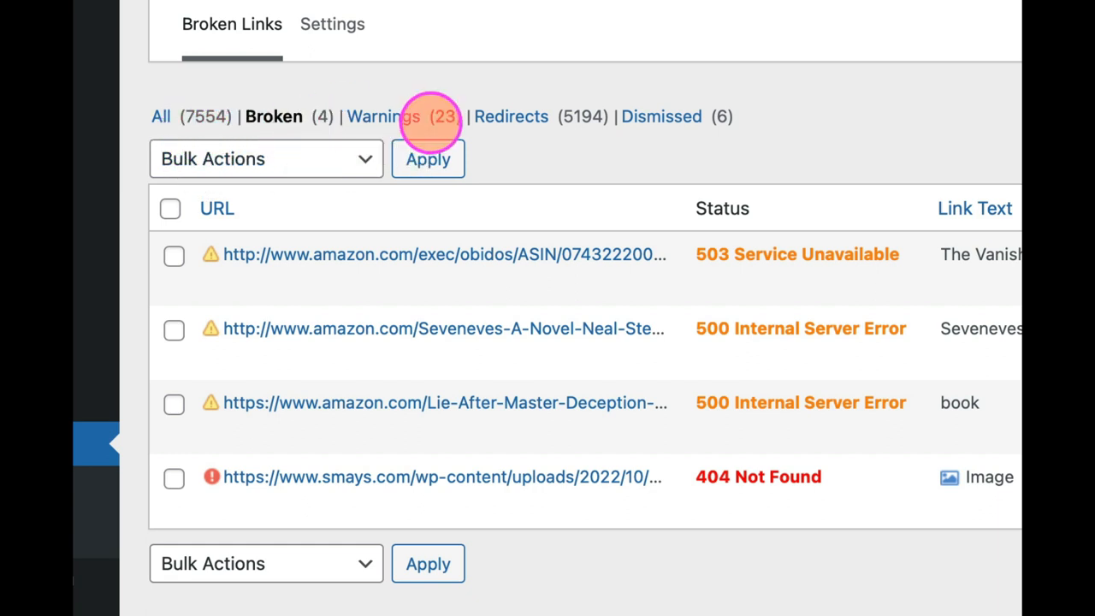
pyautogui.moveTo(392, 133)
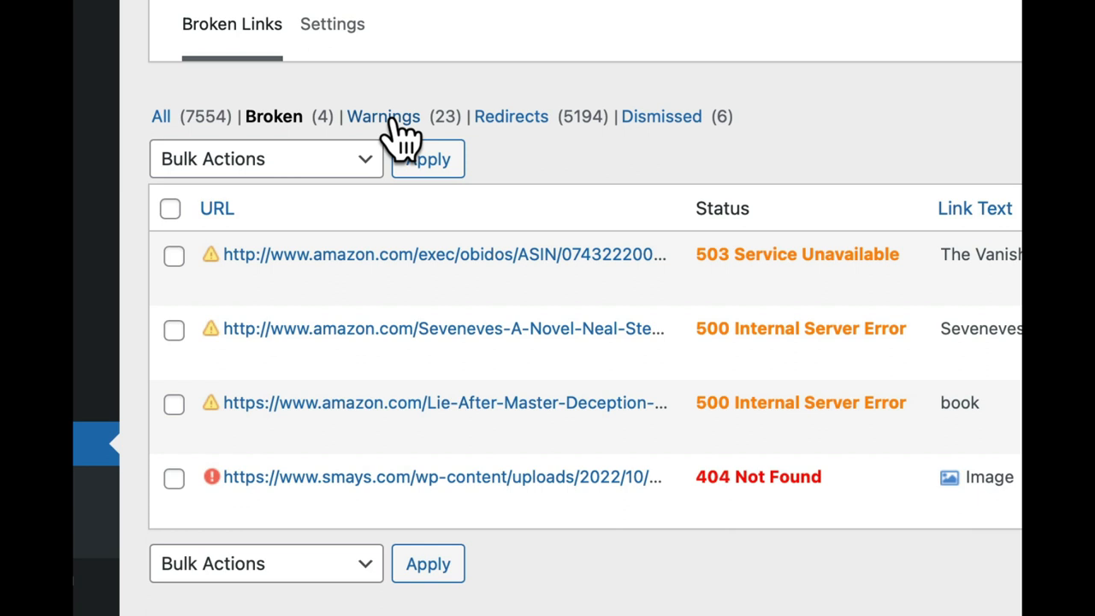
pyautogui.moveTo(513, 128)
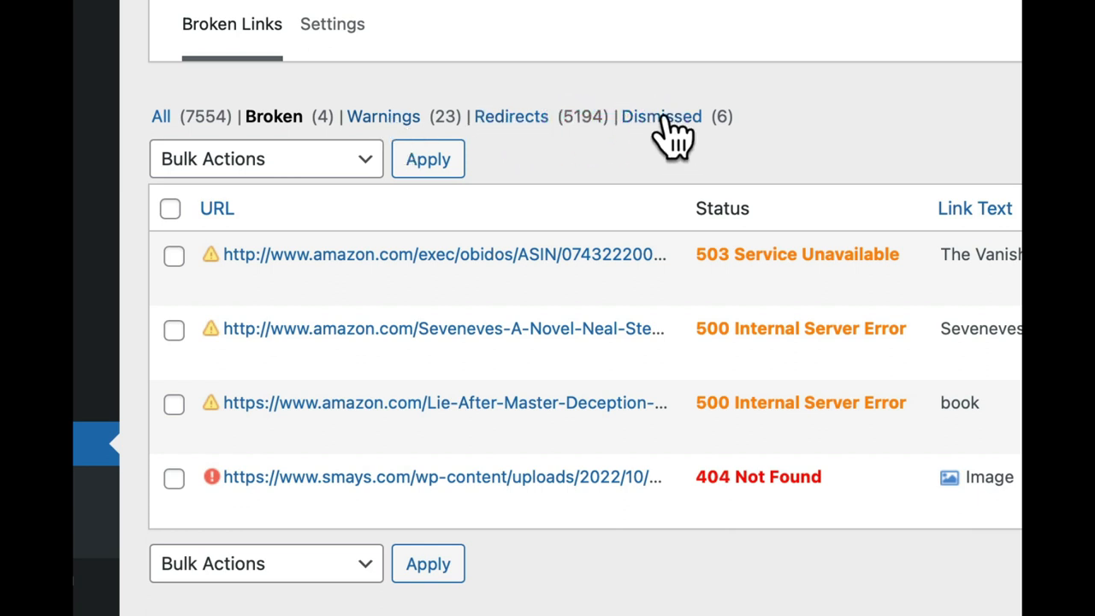
pyautogui.moveTo(676, 128)
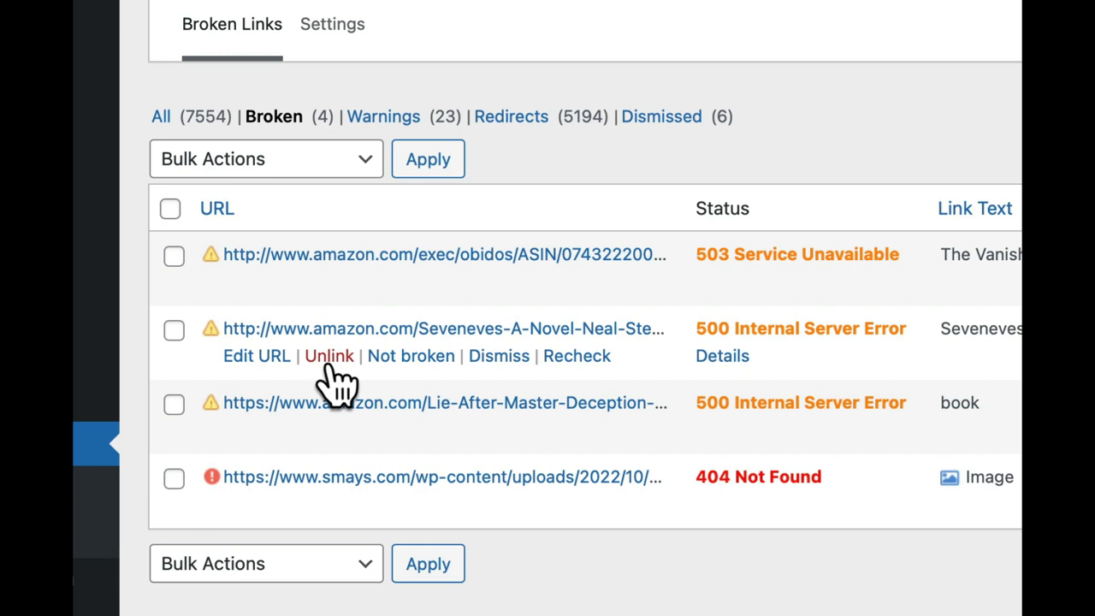
pyautogui.moveTo(351, 445)
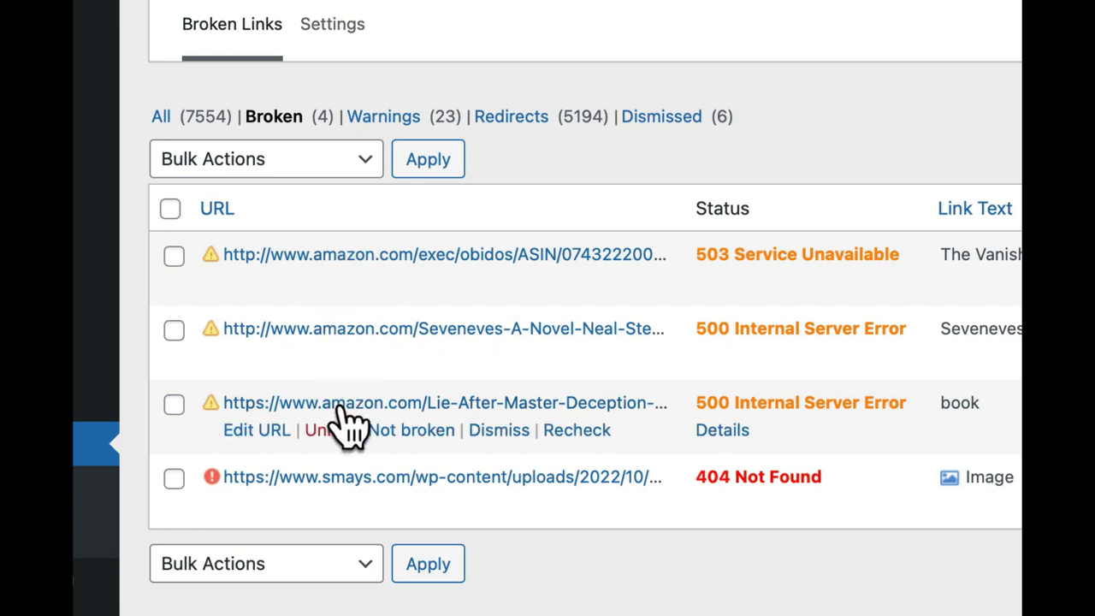
pyautogui.moveTo(825, 282)
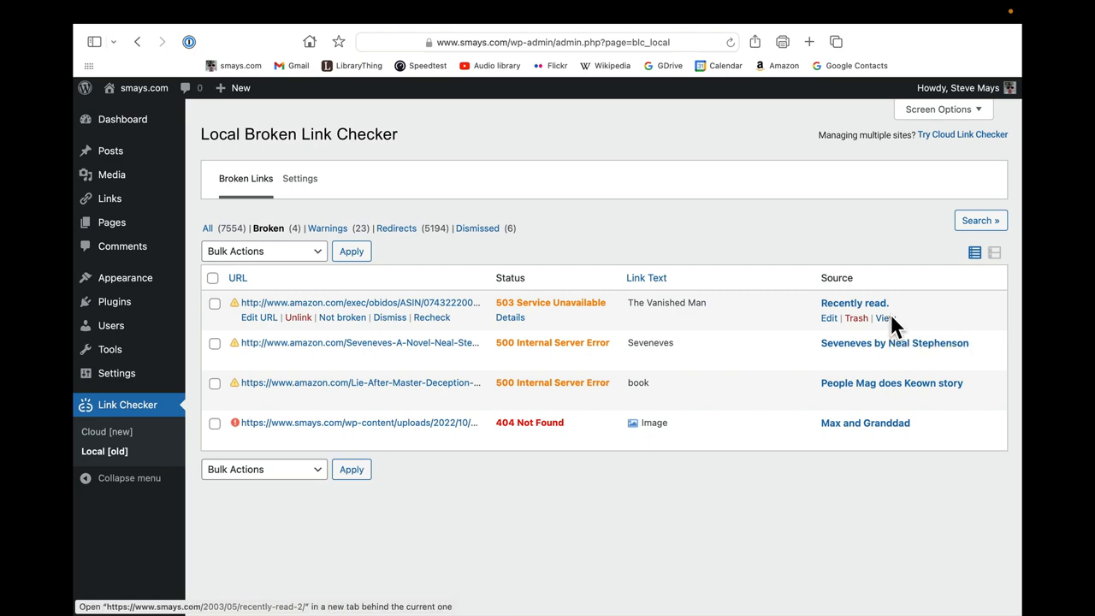
# Step: View the 'Recently read.' post and test its struck-through The Vanished Man link
pyautogui.click(886, 317)
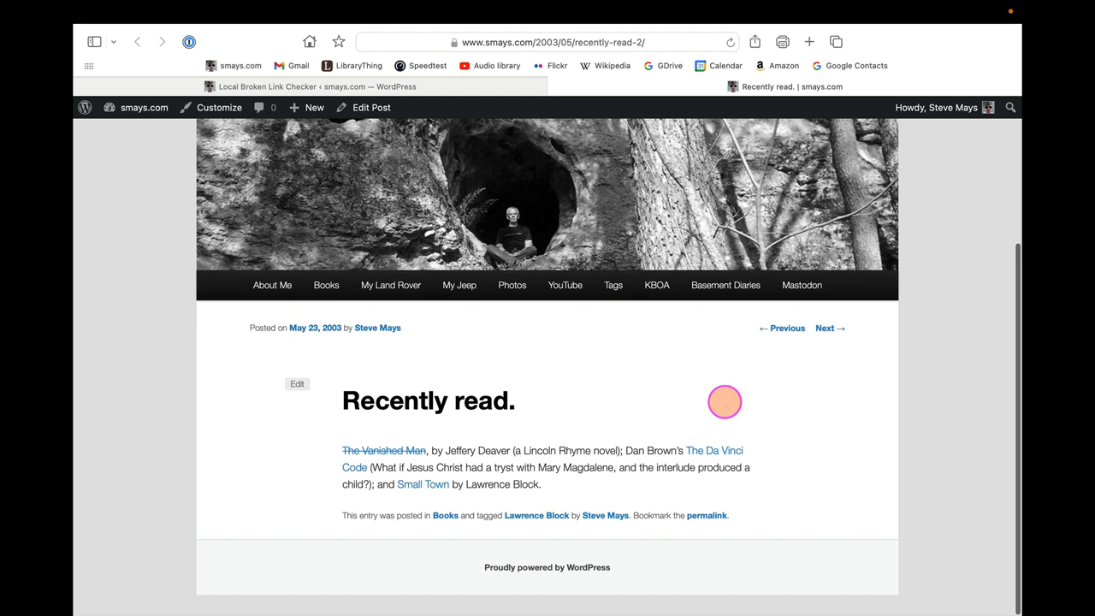
pyautogui.moveTo(380, 462)
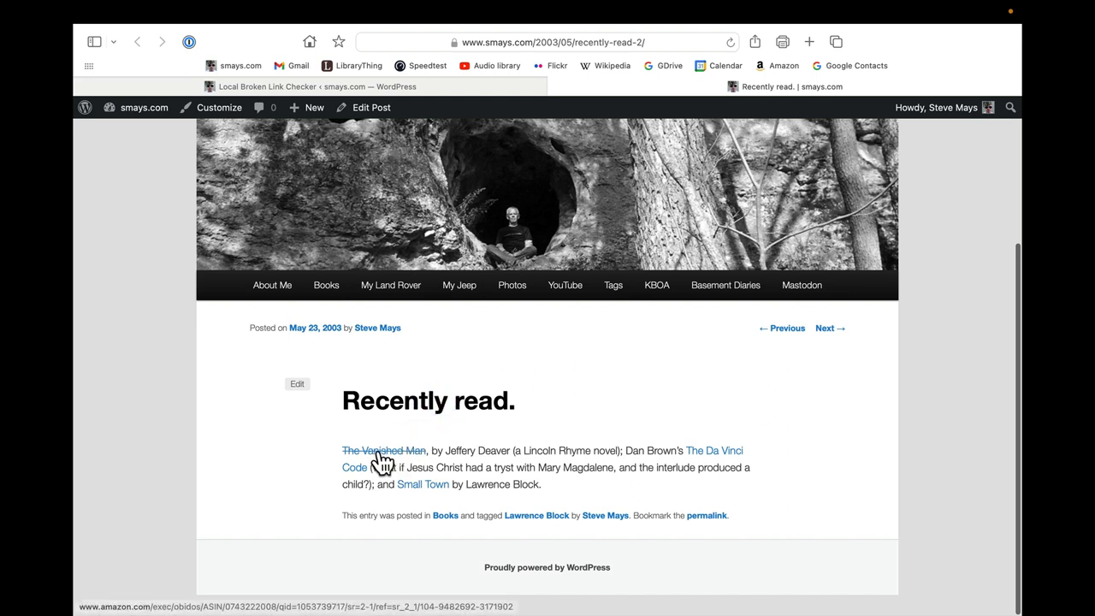
pyautogui.moveTo(407, 477)
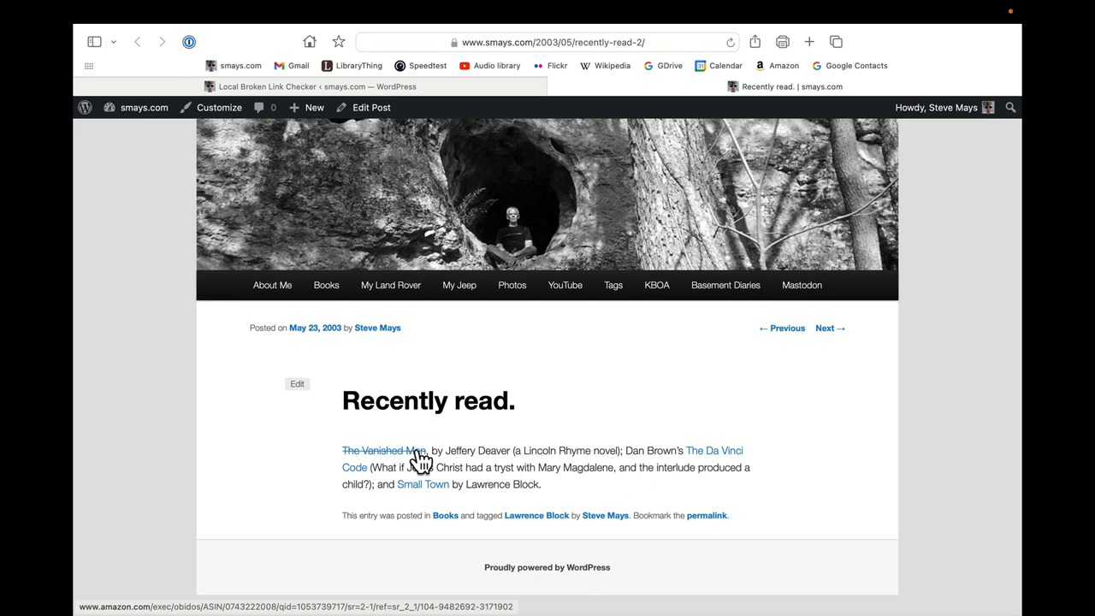
pyautogui.click(383, 451)
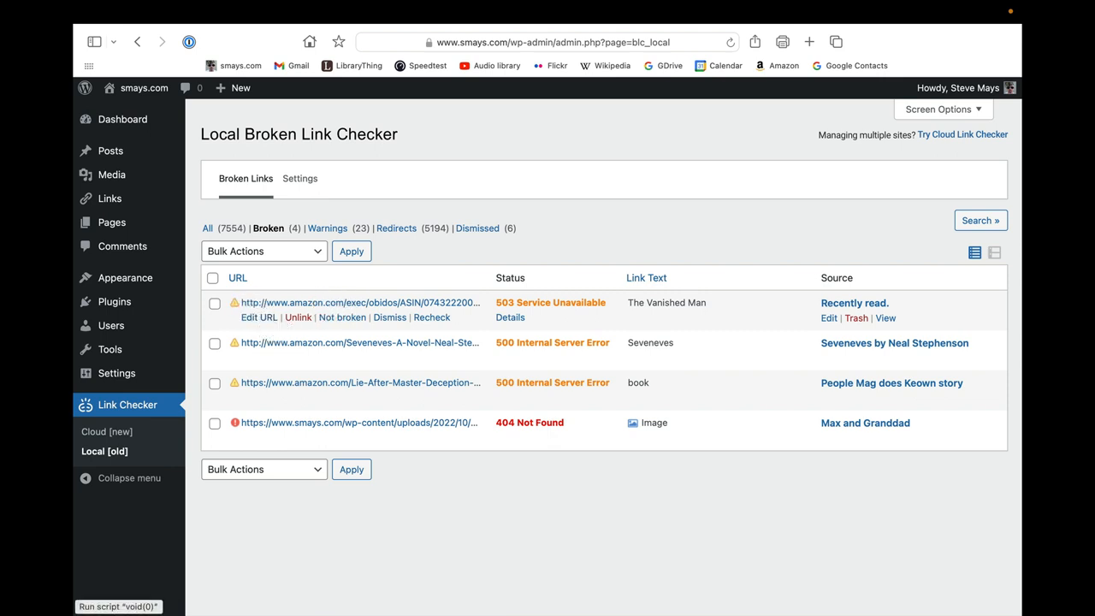
pyautogui.moveTo(399, 321)
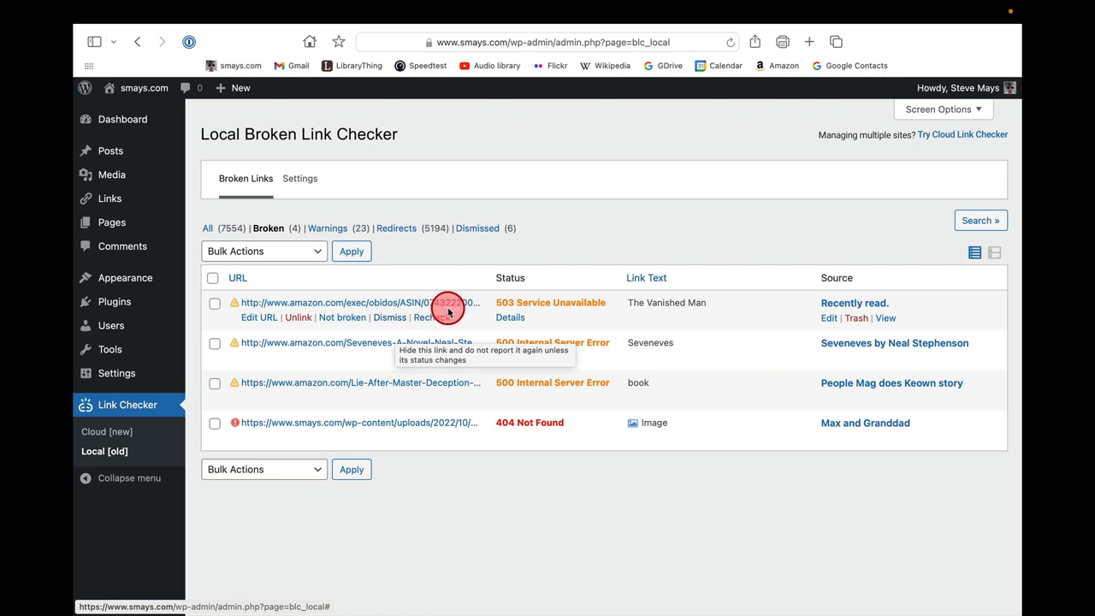
pyautogui.moveTo(298, 323)
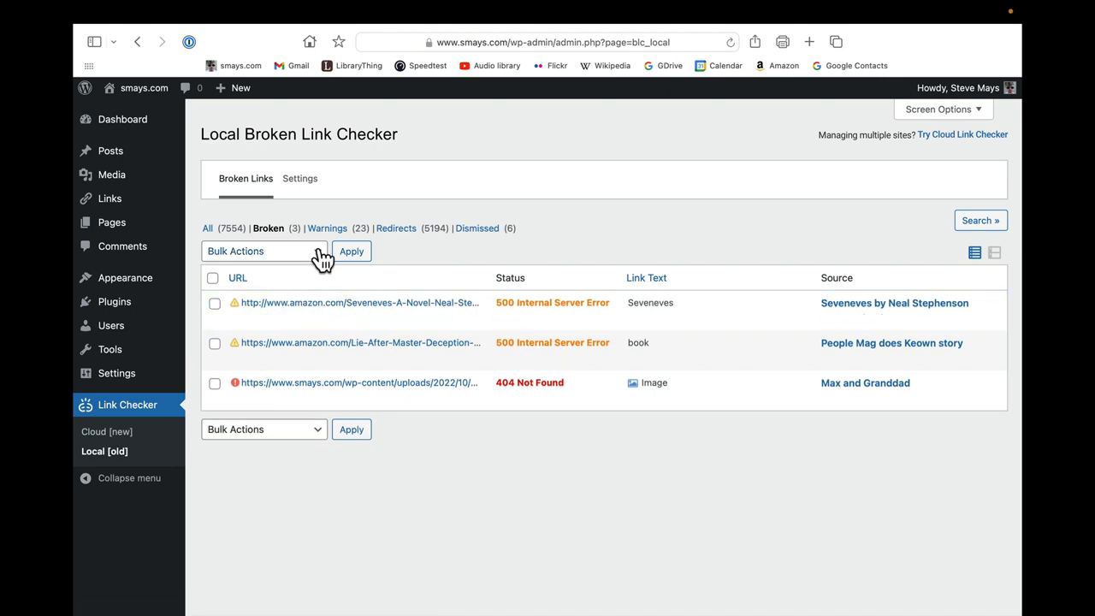
pyautogui.moveTo(221, 308)
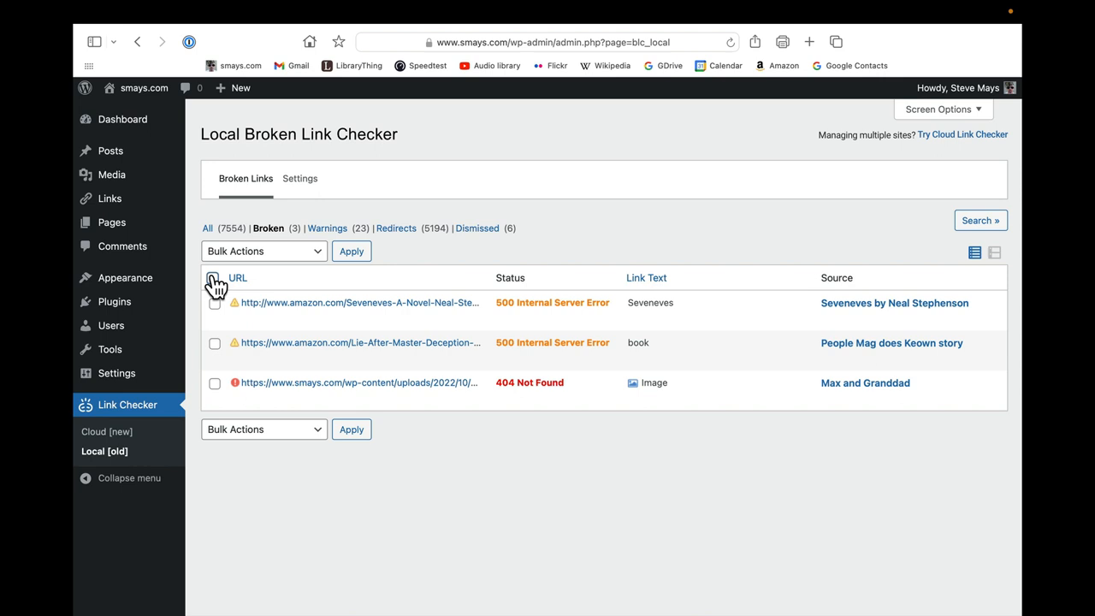
# Step: Mark the checked Seveneves and Keown Amazon links as not broken via bulk action
pyautogui.click(212, 277)
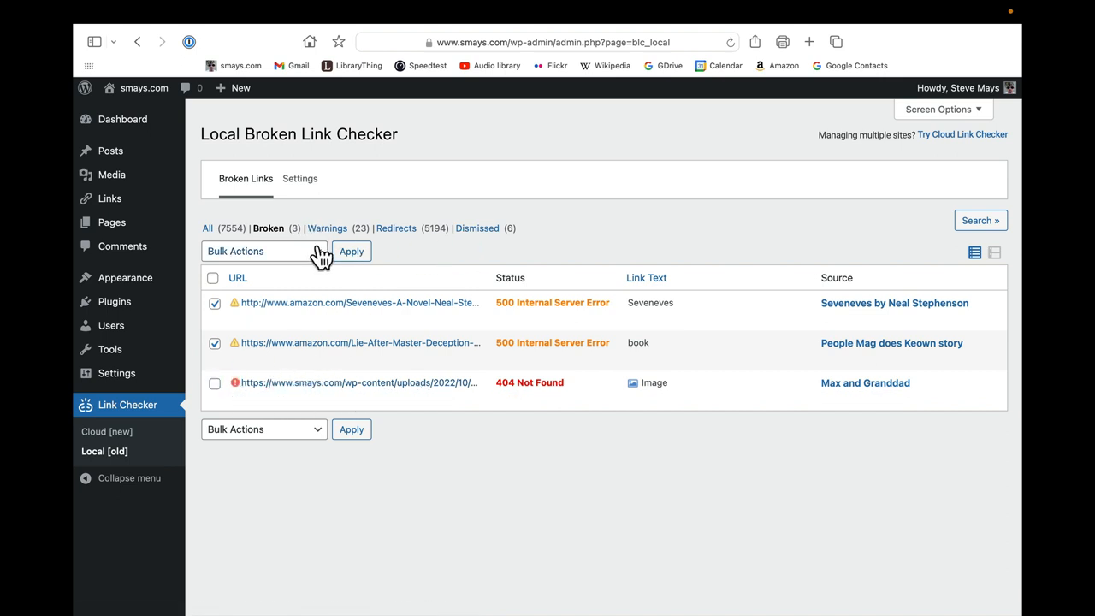
pyautogui.click(256, 250)
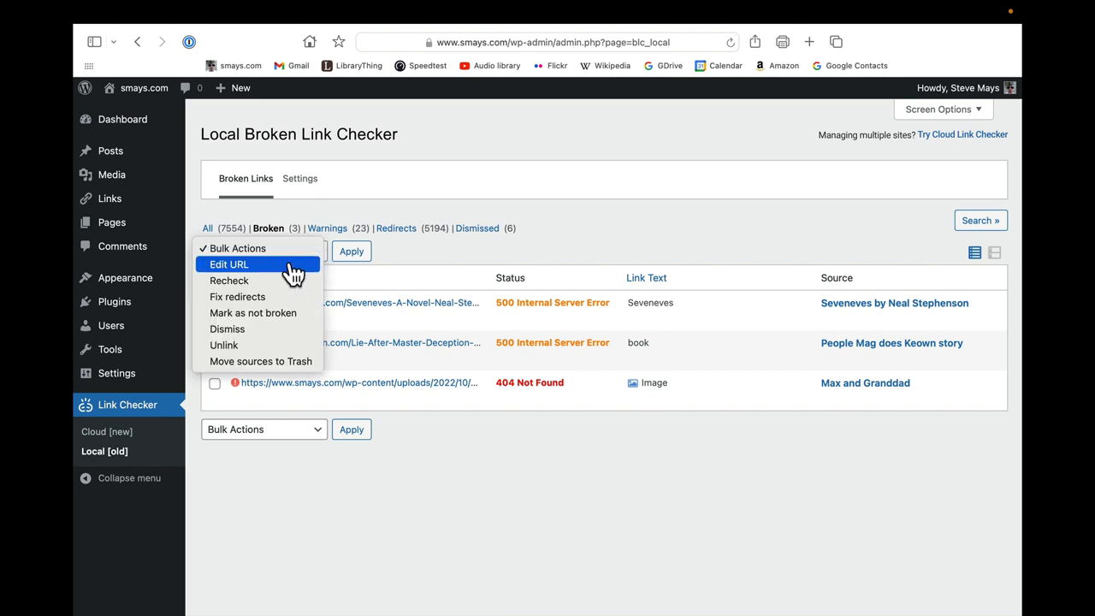
pyautogui.moveTo(257, 288)
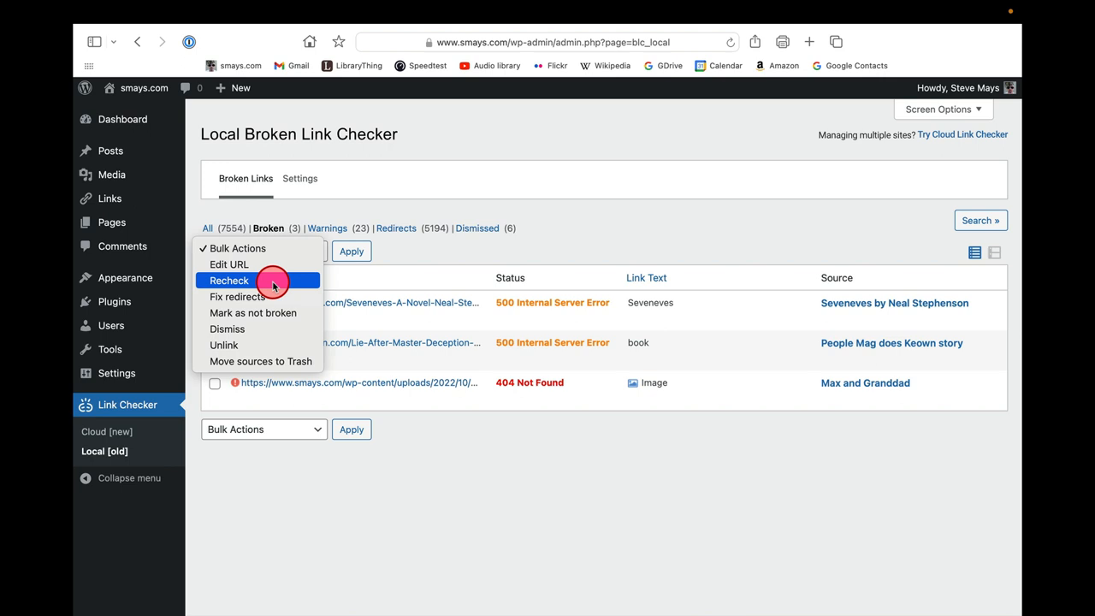
pyautogui.moveTo(267, 296)
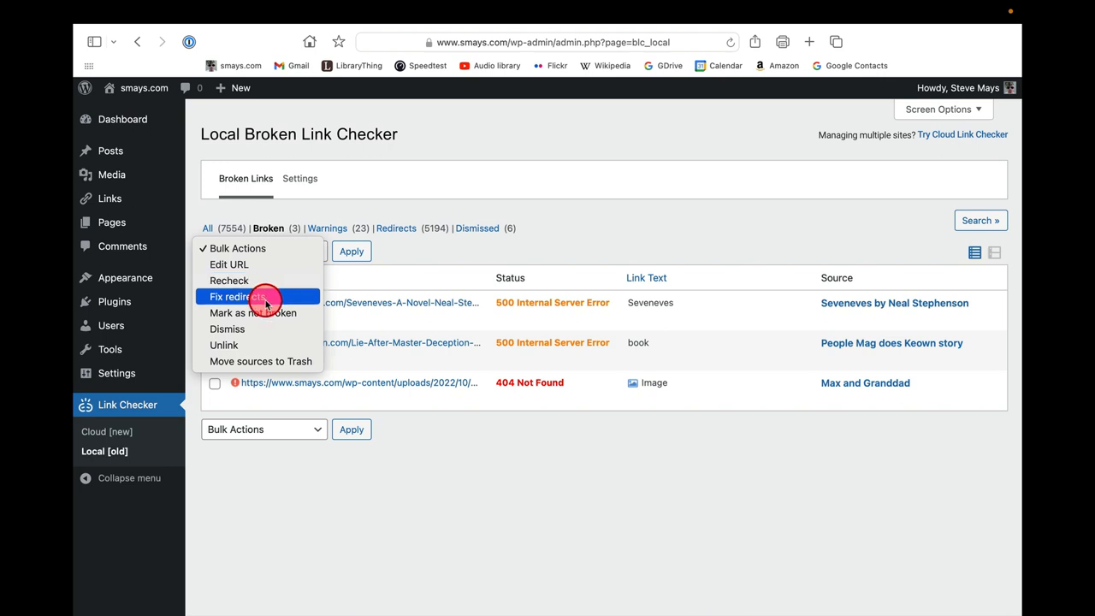
pyautogui.moveTo(283, 312)
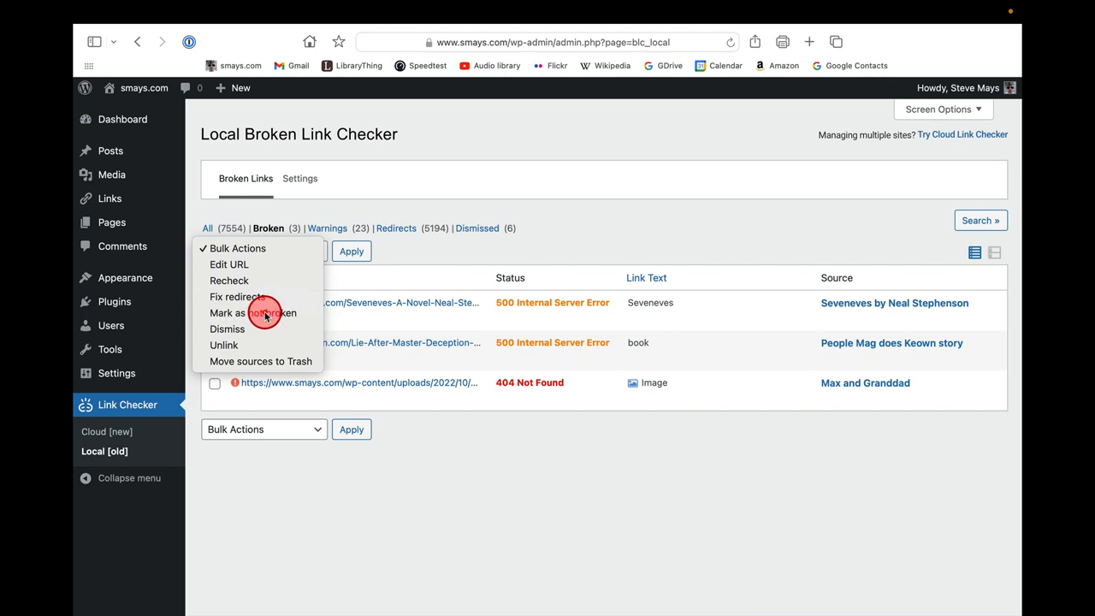
pyautogui.click(253, 313)
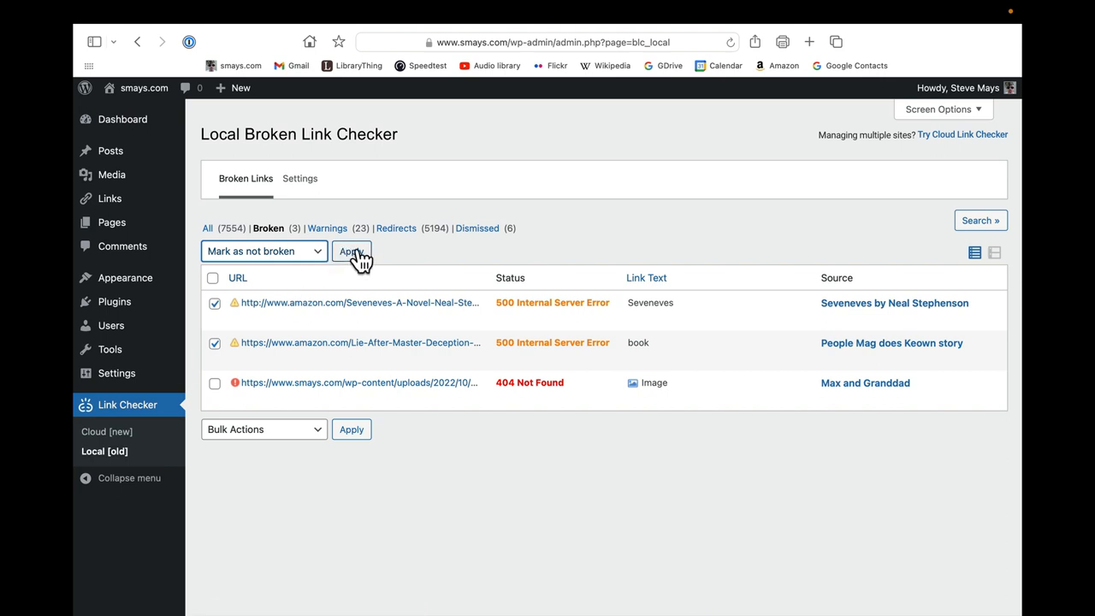
pyautogui.click(352, 250)
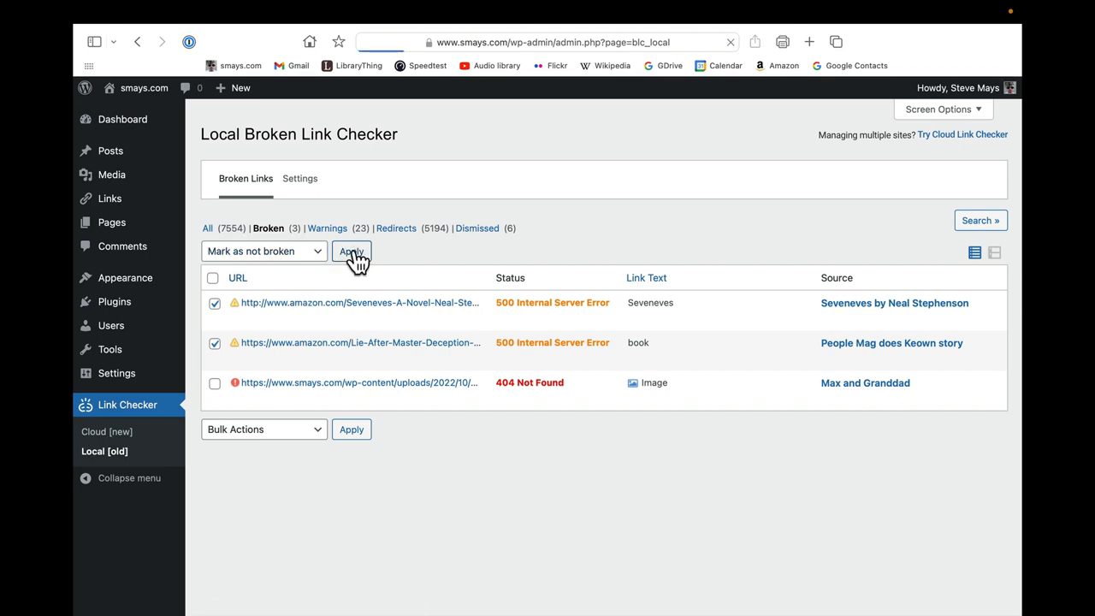
pyautogui.click(350, 250)
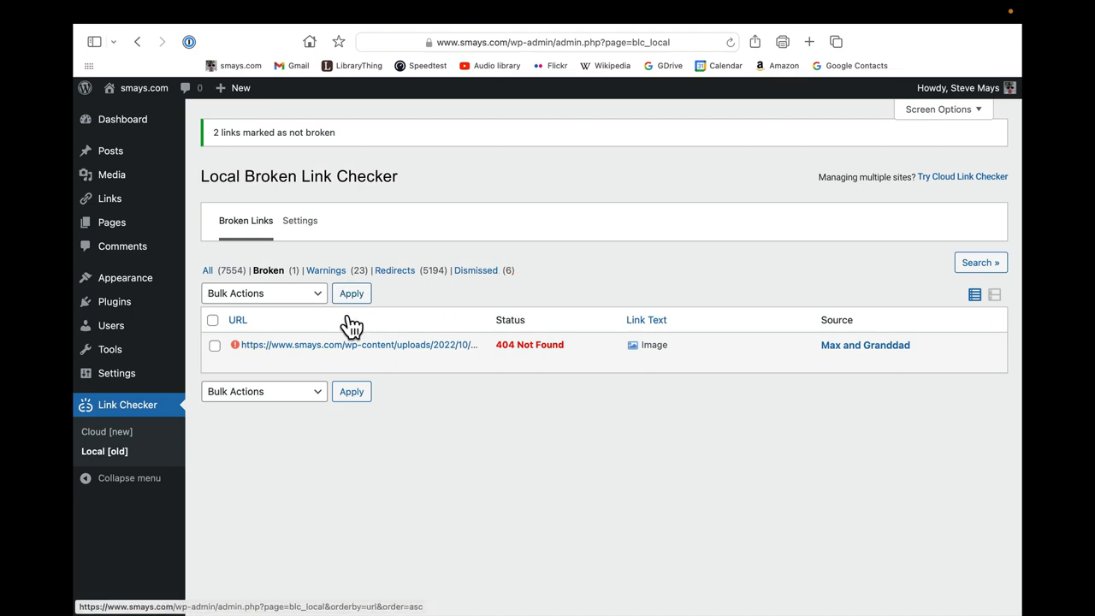
# Step: Search all link statuses for links whose link text is NYT
pyautogui.click(981, 264)
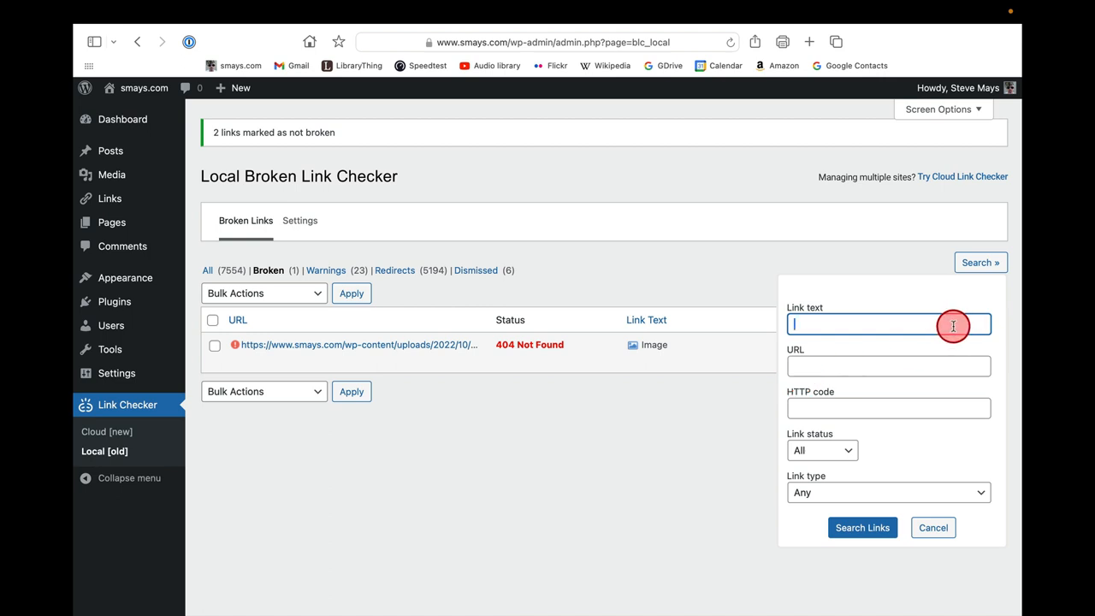
pyautogui.moveTo(842, 339)
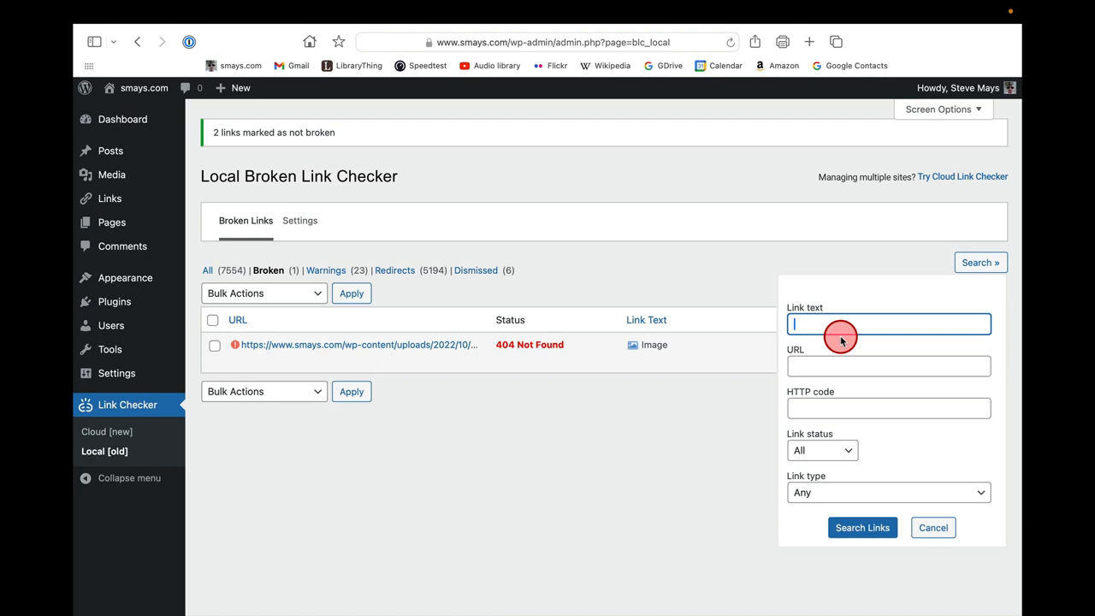
pyautogui.moveTo(835, 402)
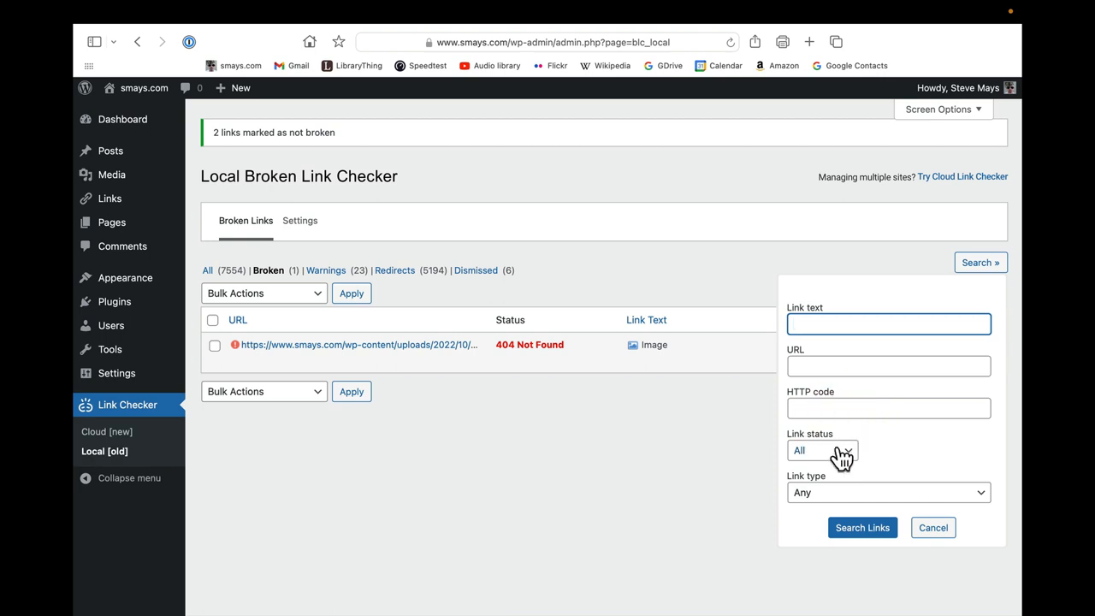
pyautogui.click(821, 450)
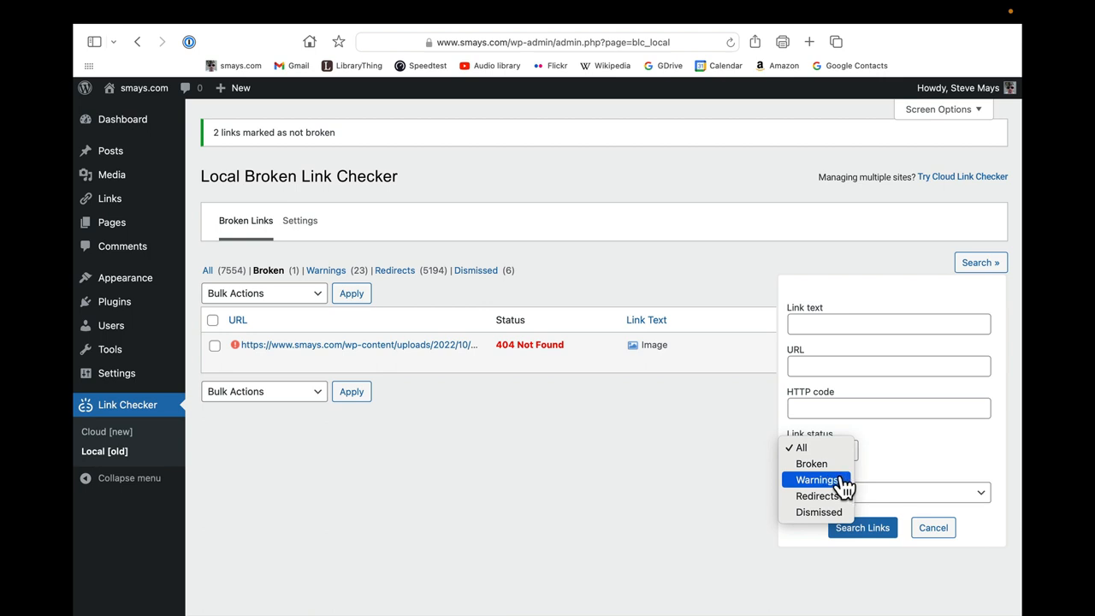
pyautogui.click(818, 479)
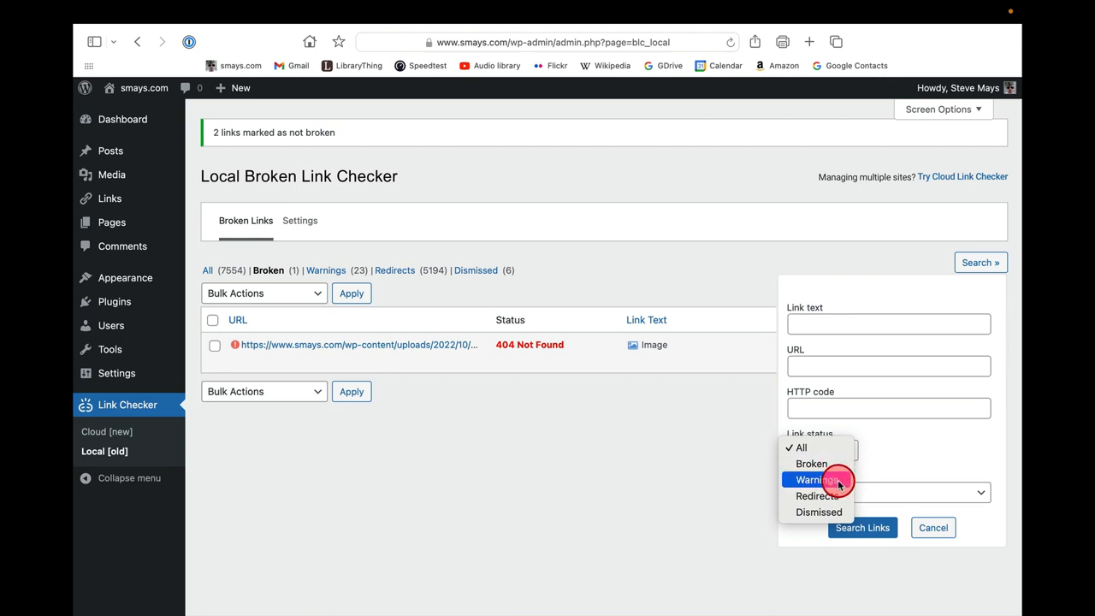
pyautogui.click(838, 478)
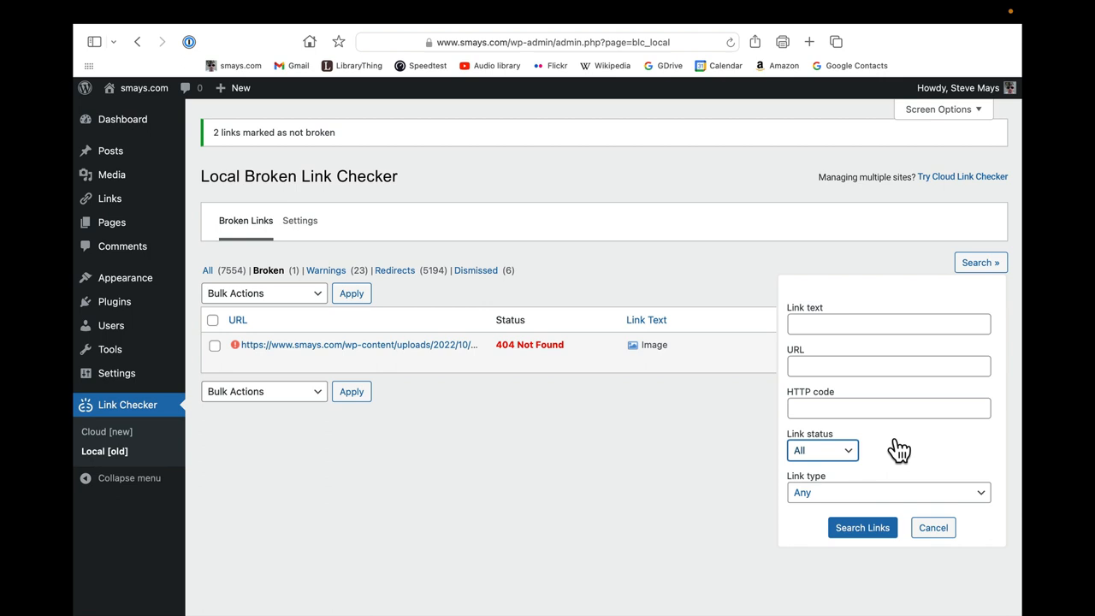
pyautogui.click(888, 493)
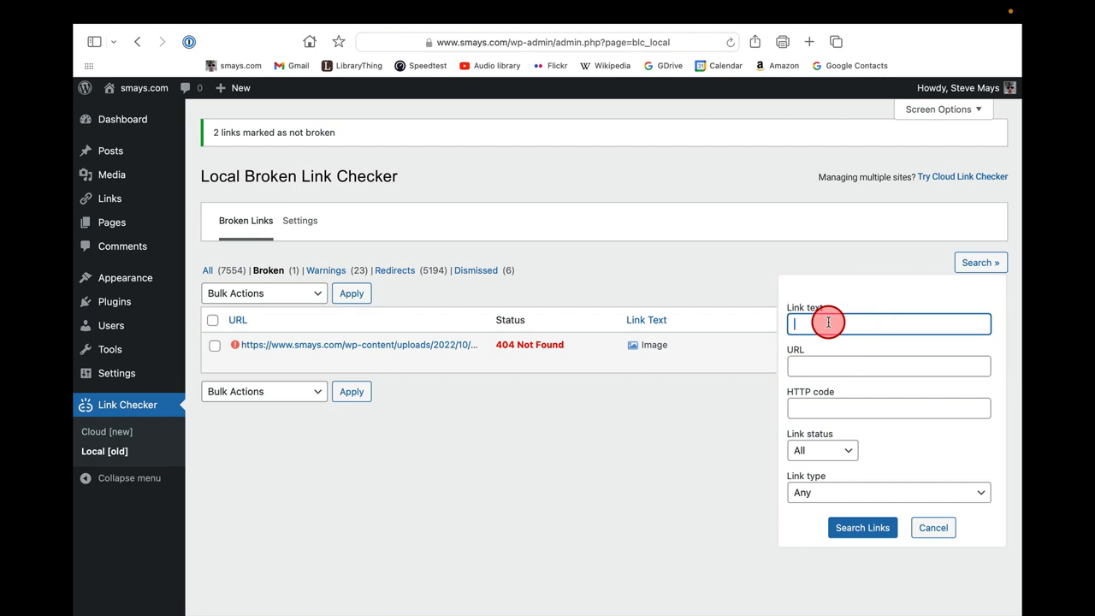
pyautogui.write('NY')
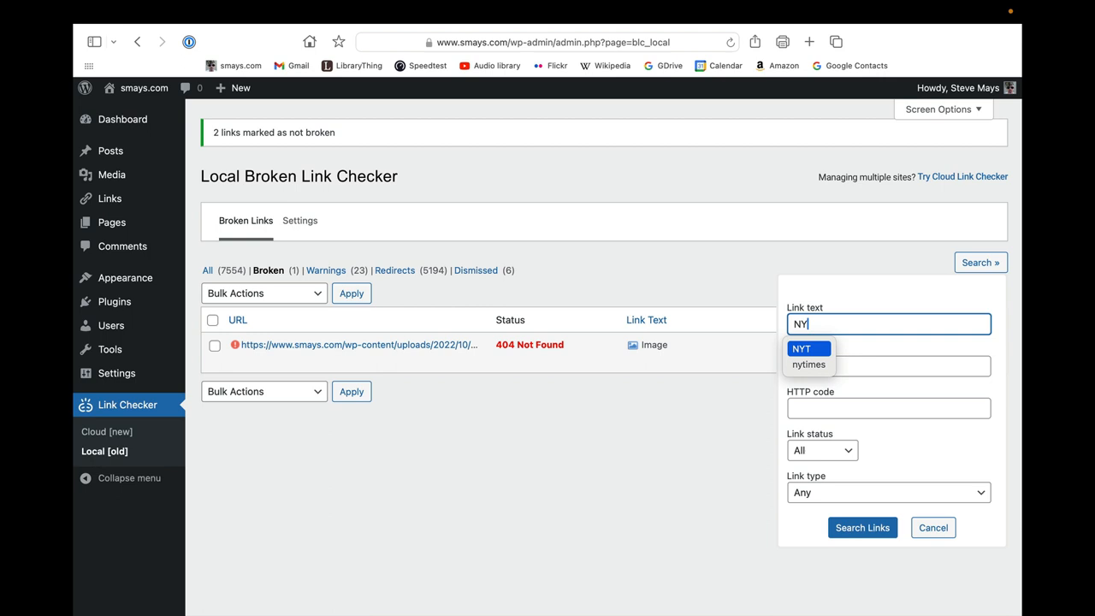
pyautogui.click(808, 349)
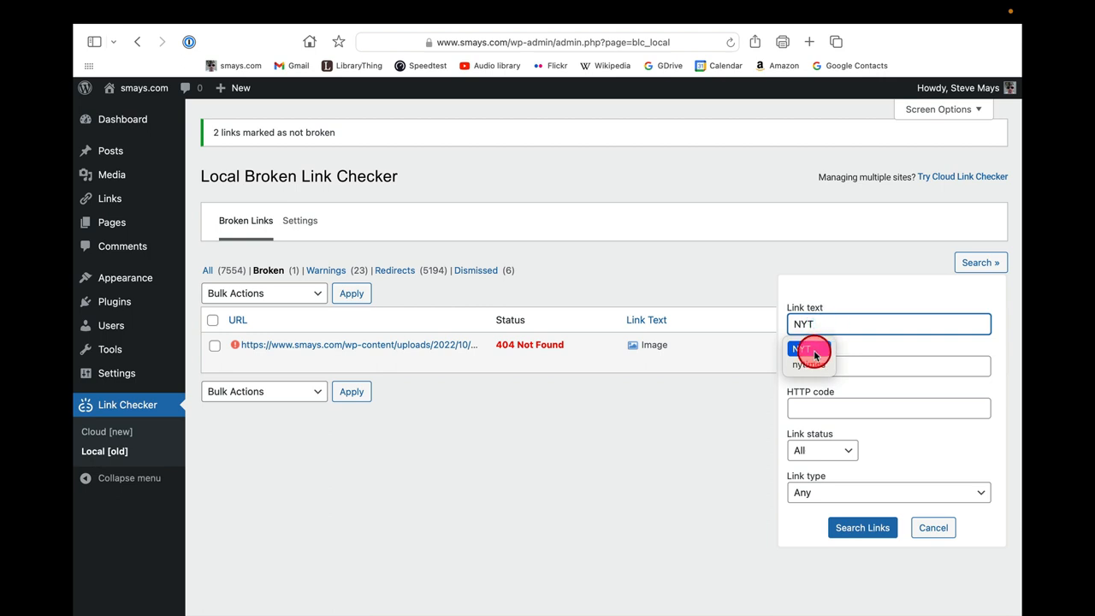
pyautogui.click(820, 367)
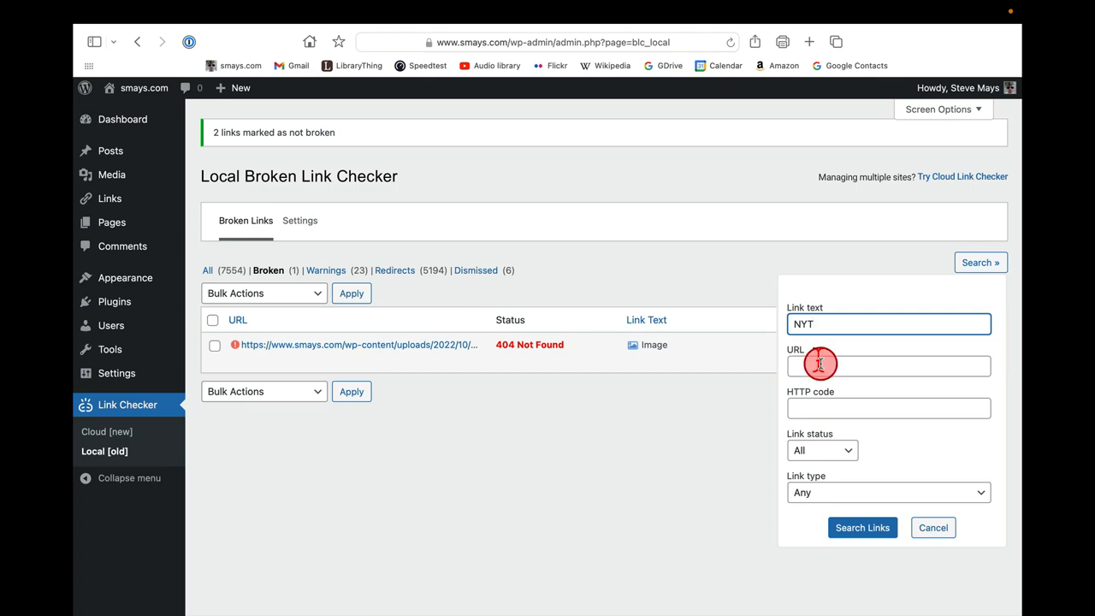
pyautogui.click(862, 527)
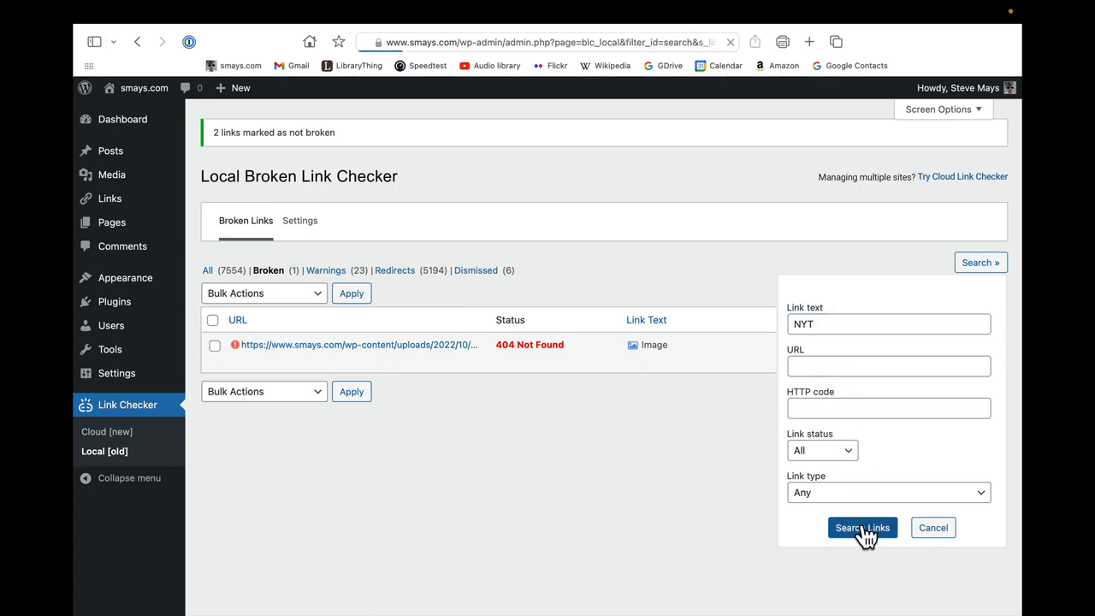
# Step: Run the NYT search and scroll the nytimes.com results to the 'story at NYT.com' row
pyautogui.click(862, 527)
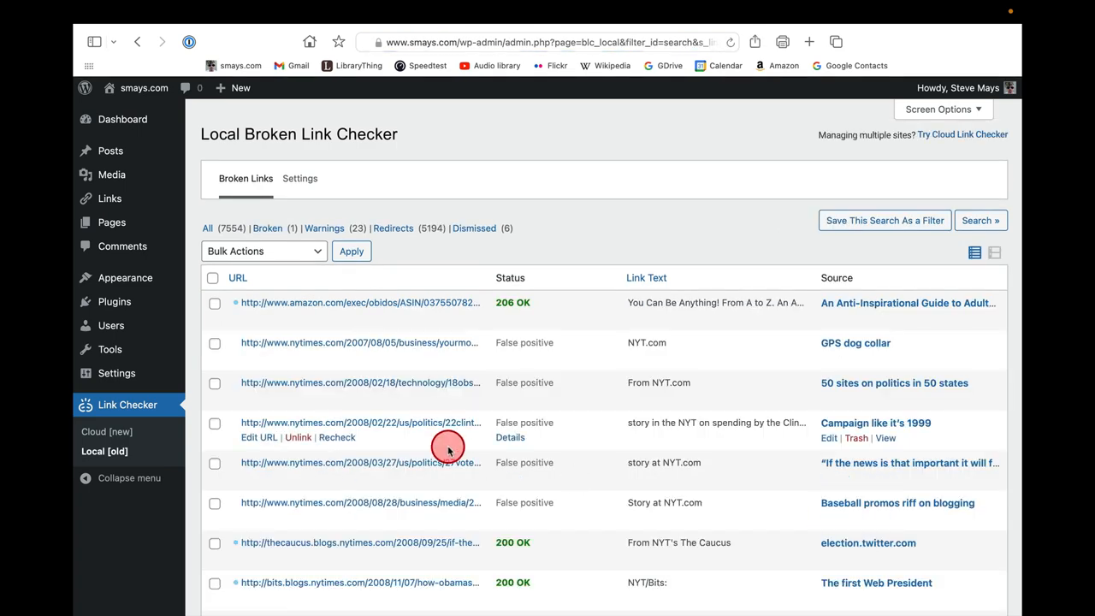
pyautogui.scroll(-3)
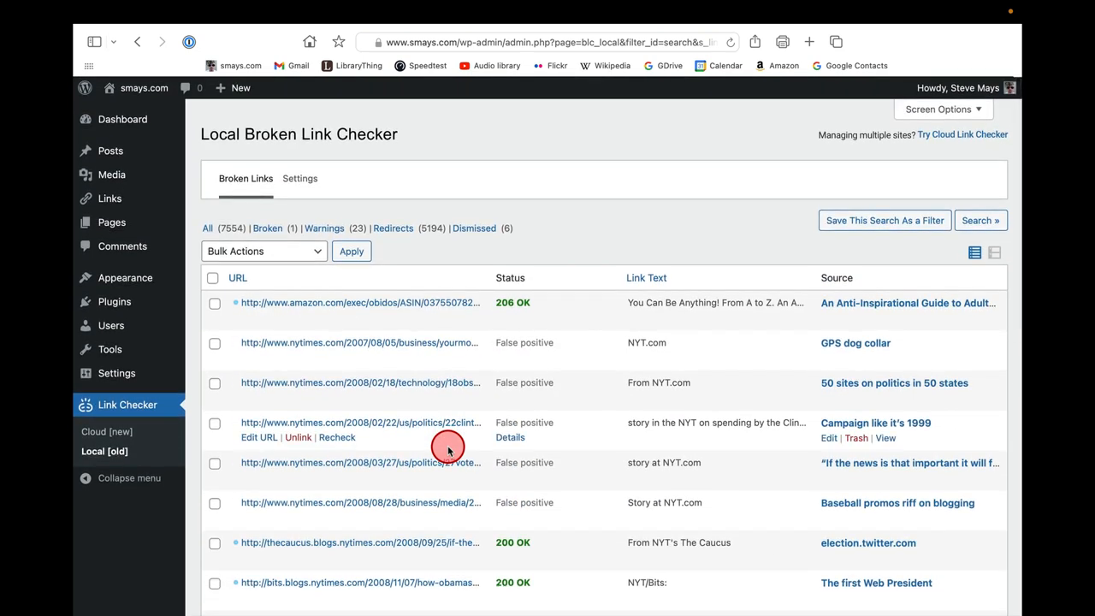
pyautogui.scroll(-3)
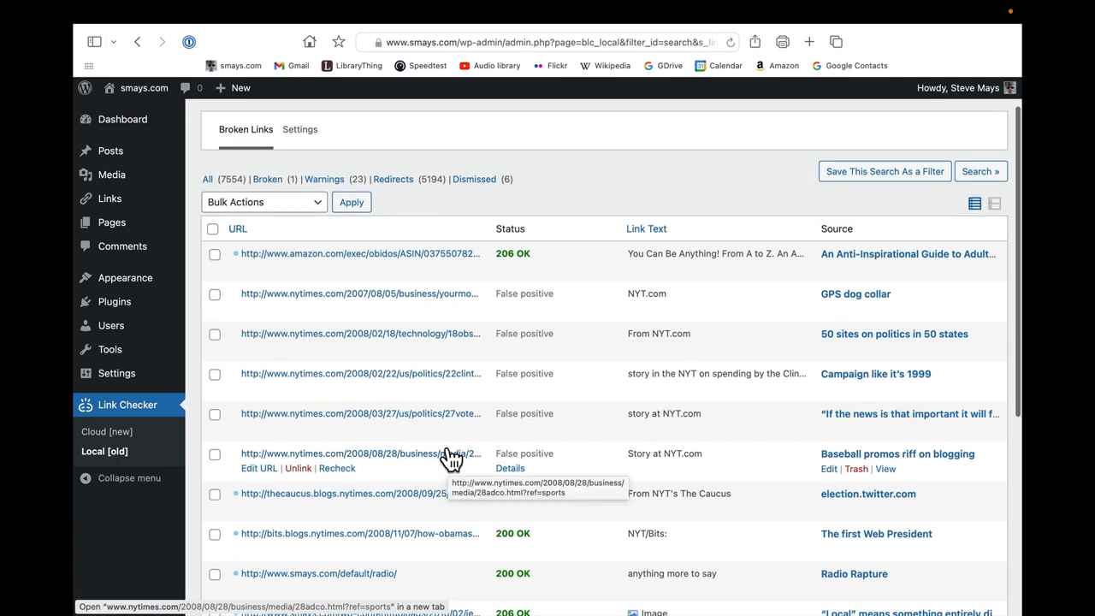
pyautogui.moveTo(484, 332)
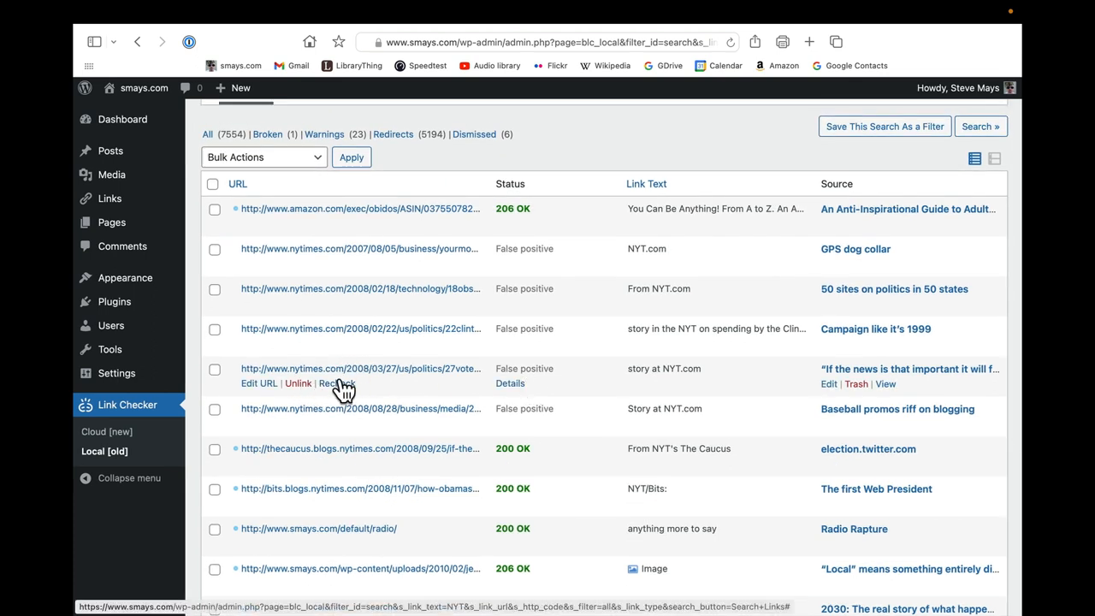
pyautogui.moveTo(889, 385)
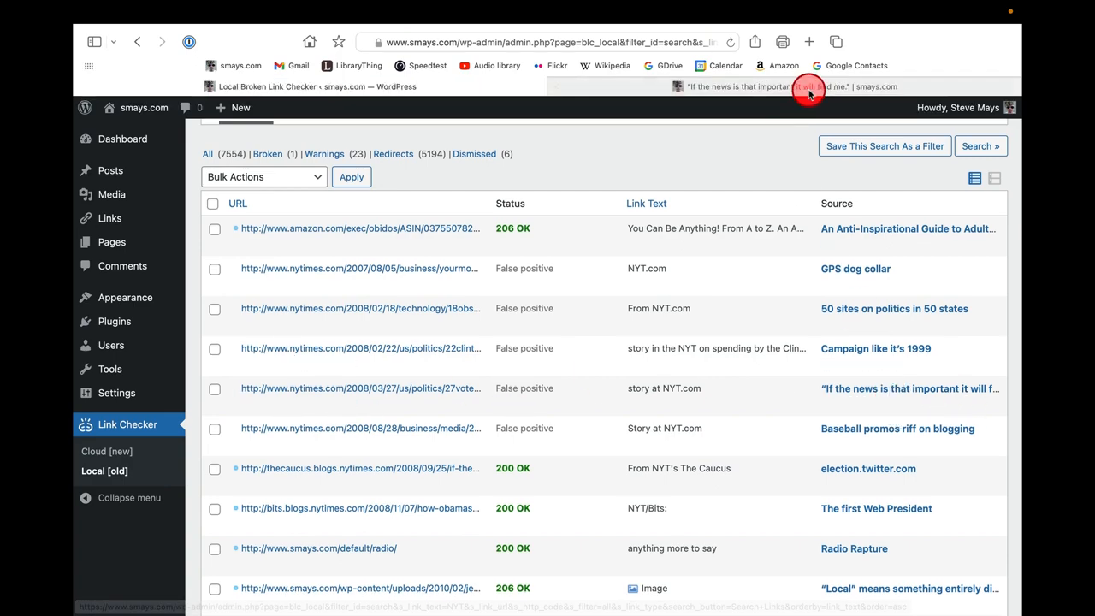
# Step: Review the 'If the news is that important' post and follow its story at NYT.com link
pyautogui.click(910, 388)
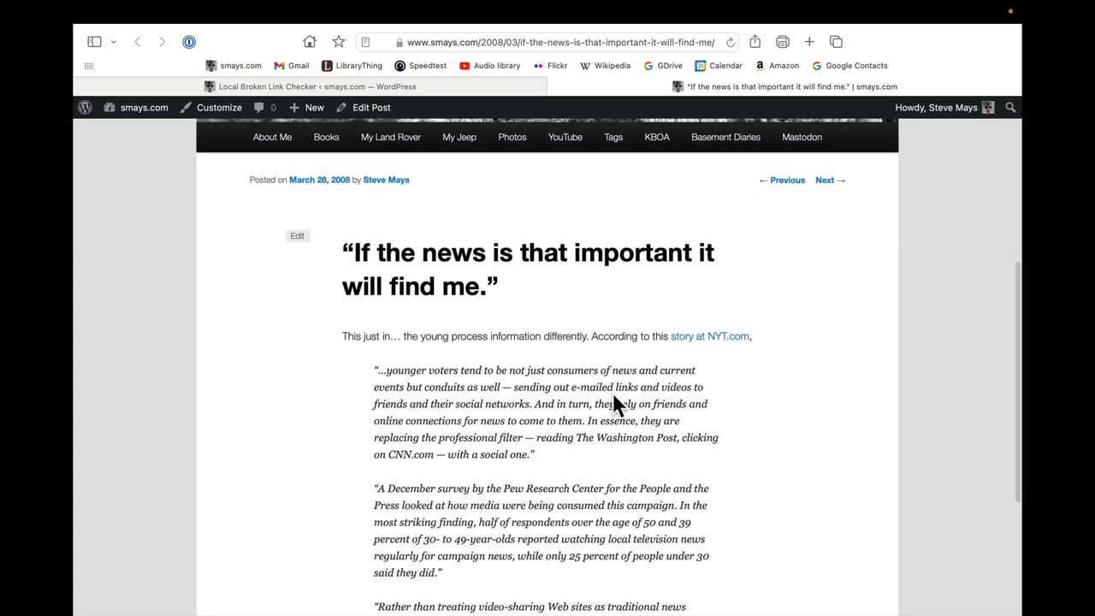
pyautogui.scroll(-3)
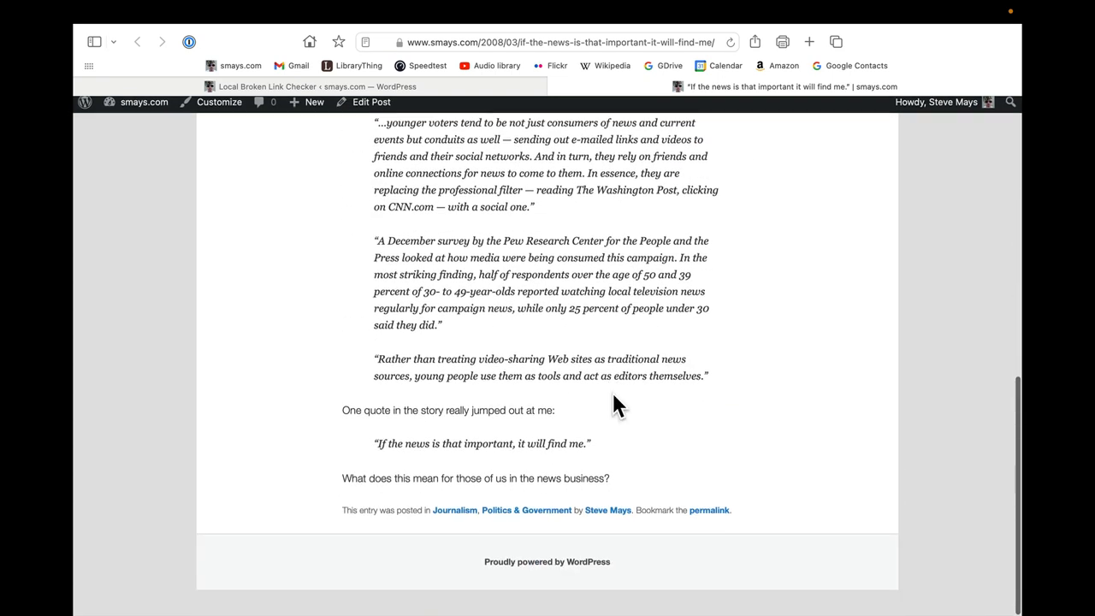
pyautogui.scroll(3)
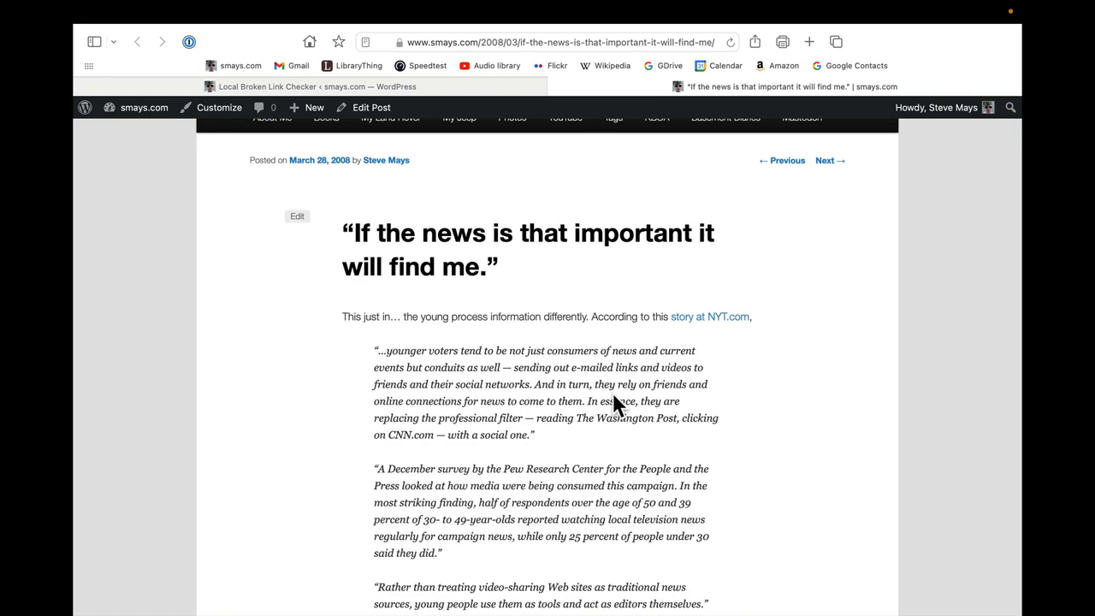
pyautogui.scroll(-3)
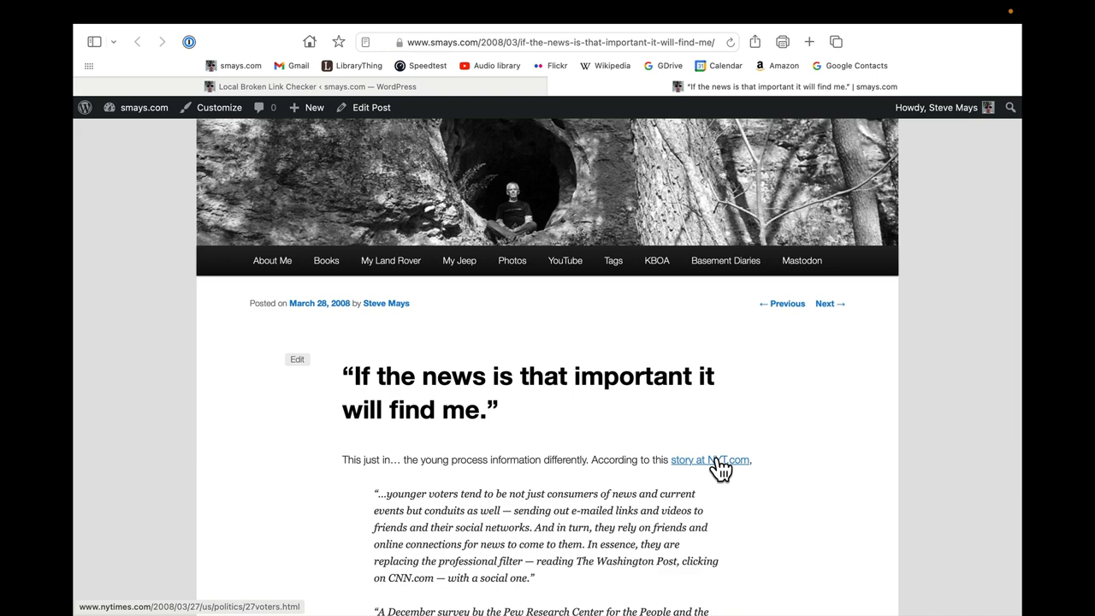
pyautogui.click(711, 459)
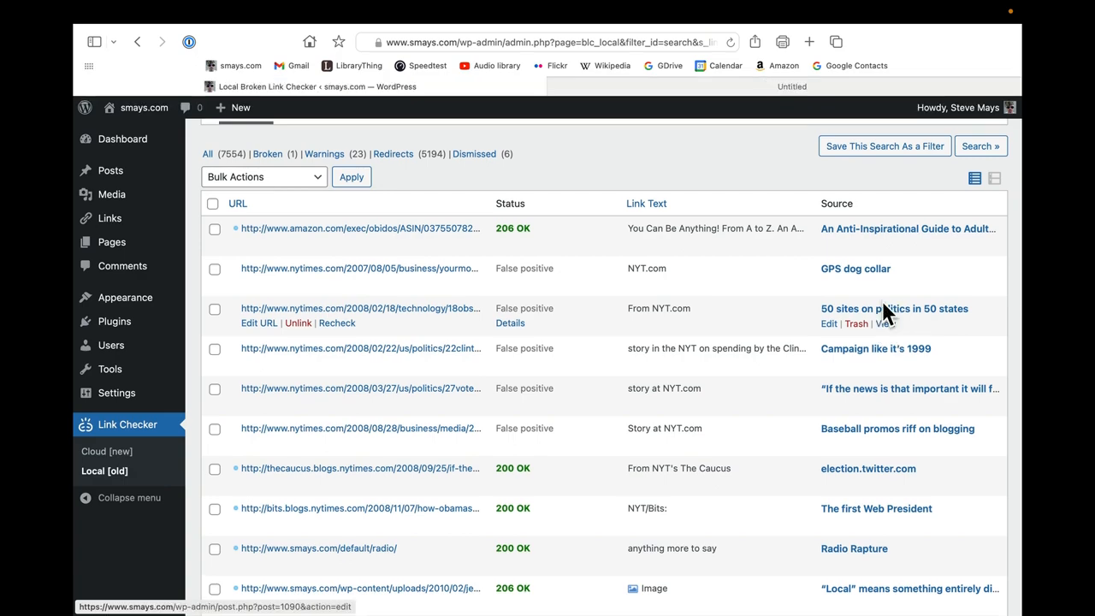
pyautogui.click(893, 308)
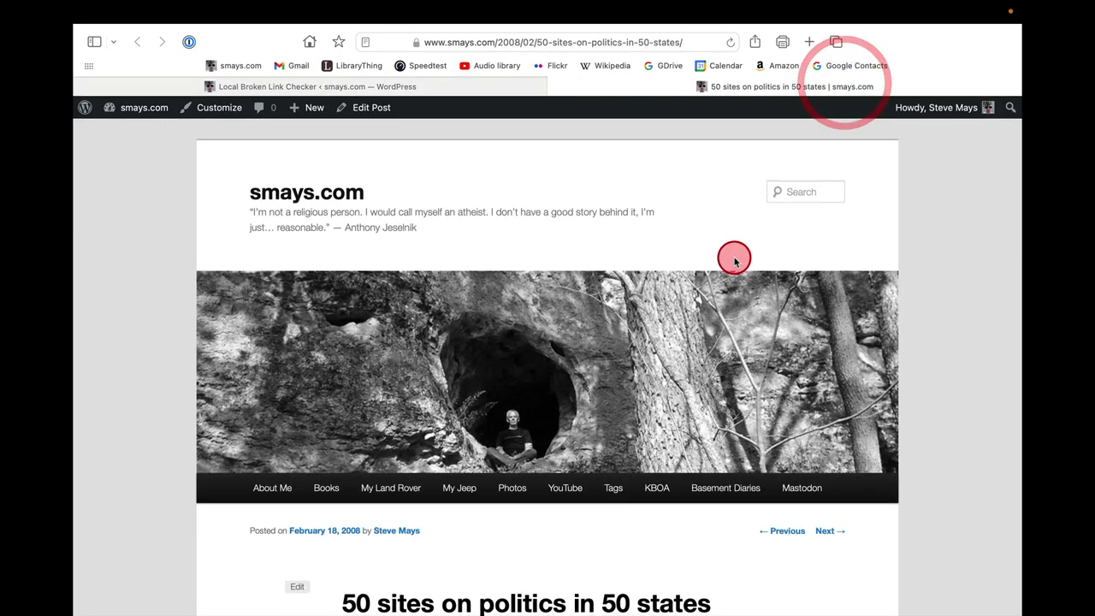
pyautogui.scroll(-3)
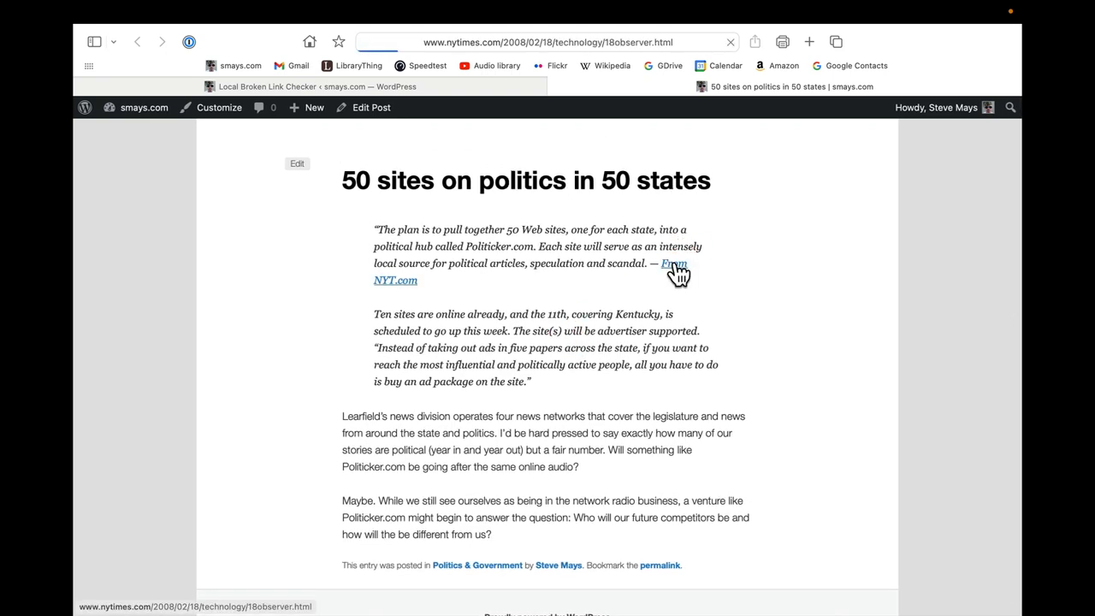
pyautogui.click(664, 264)
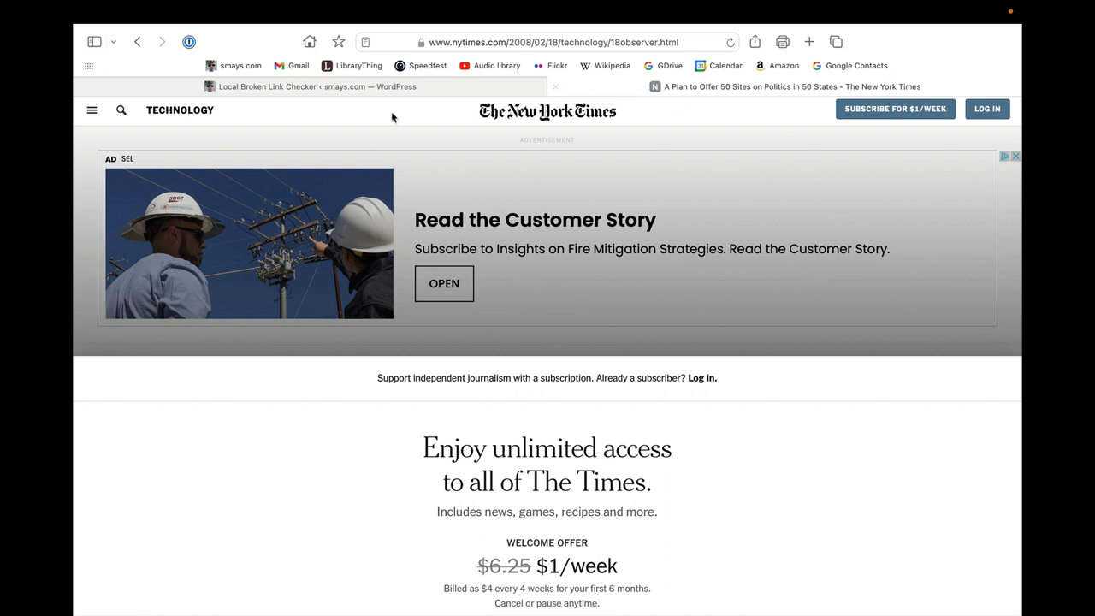
pyautogui.click(140, 41)
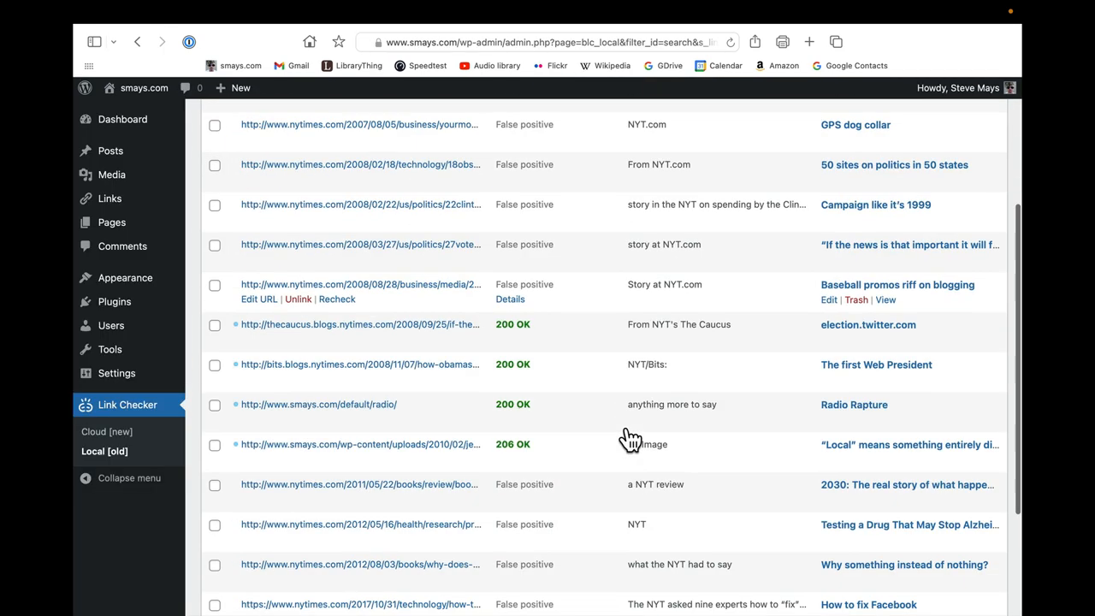
# Step: Select all NYT link results and unlink them from their posts, confirming the removal
pyautogui.scroll(-3)
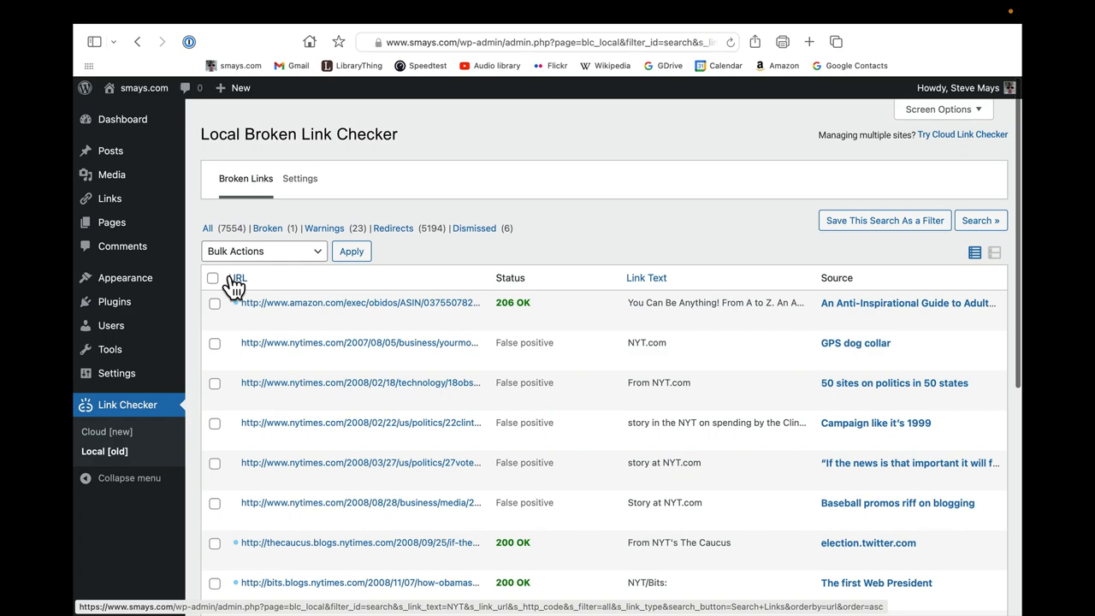
pyautogui.click(215, 277)
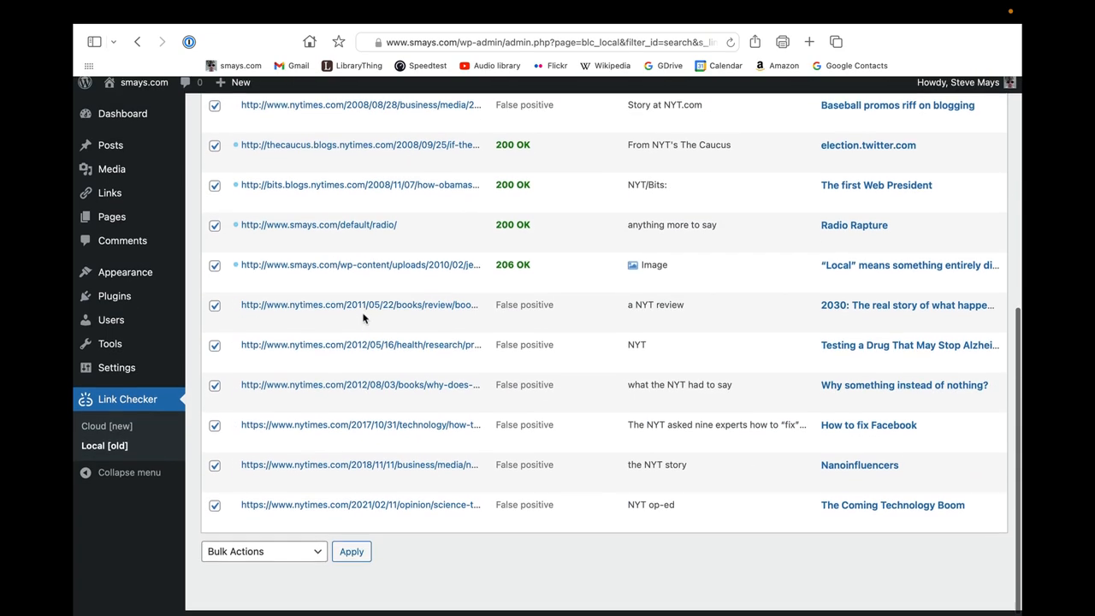
pyautogui.scroll(3)
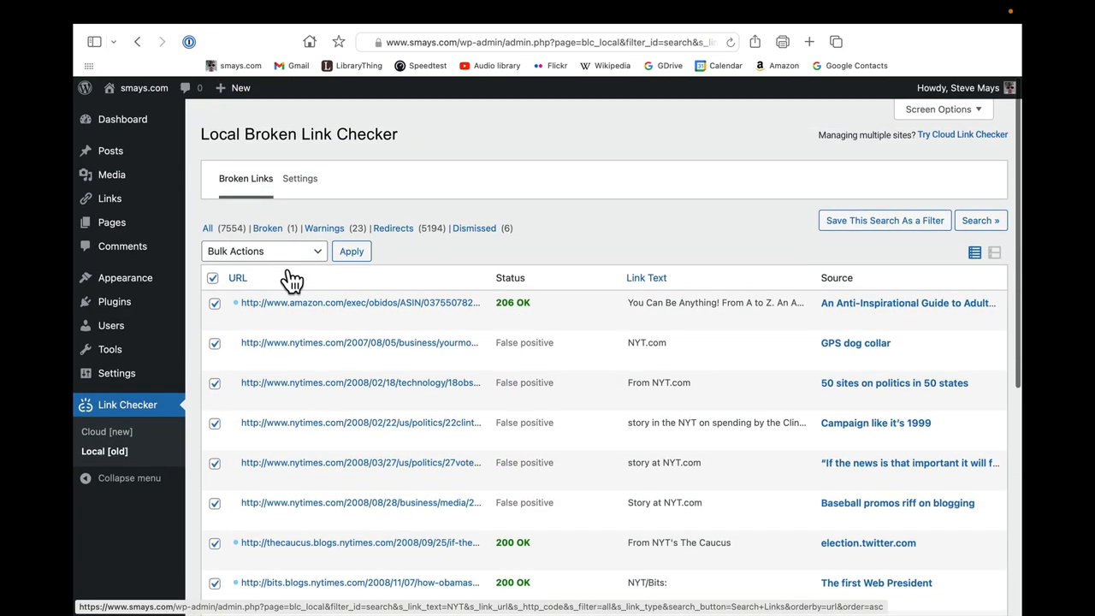
pyautogui.click(263, 250)
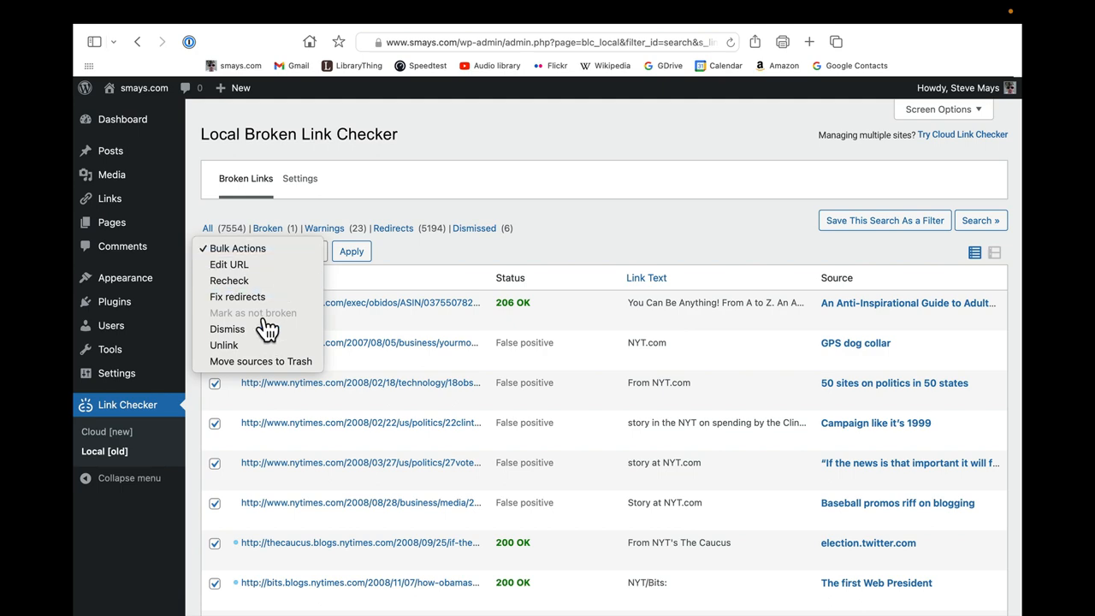
pyautogui.click(223, 345)
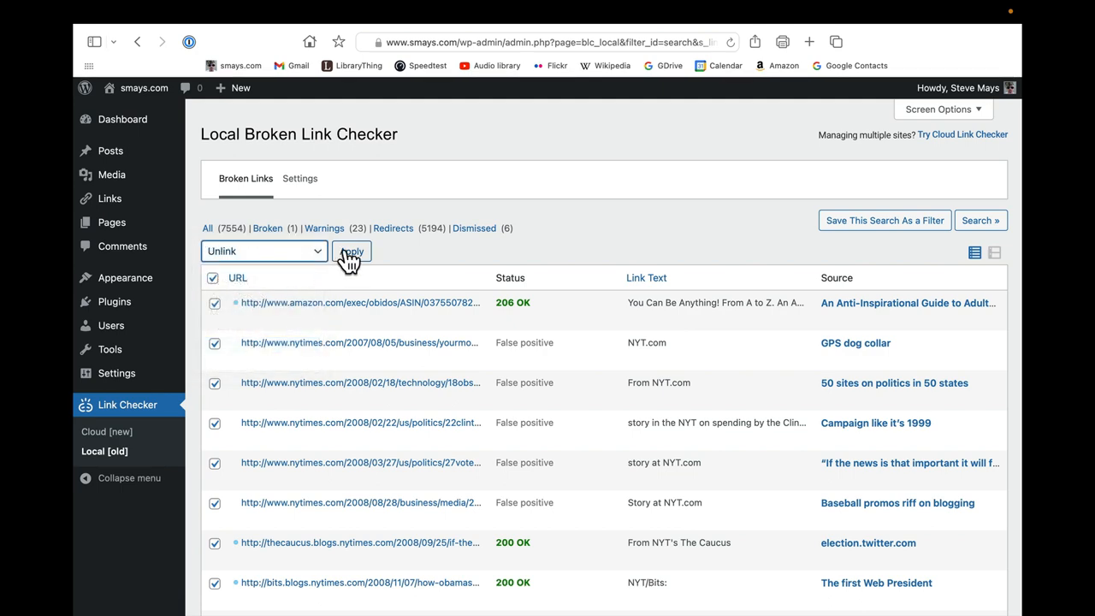
pyautogui.click(351, 249)
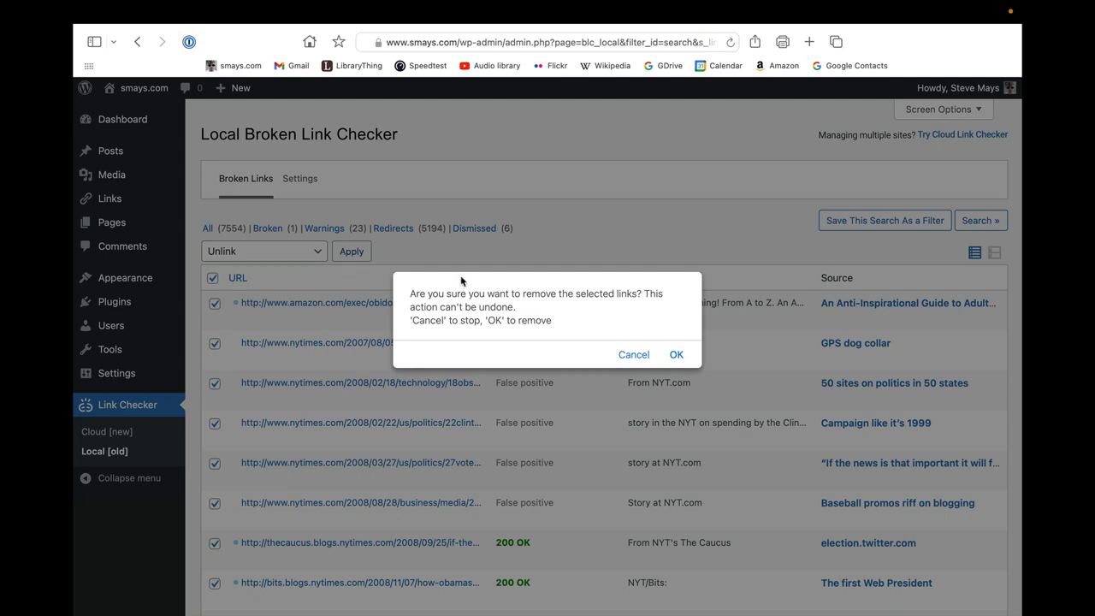
pyautogui.click(676, 355)
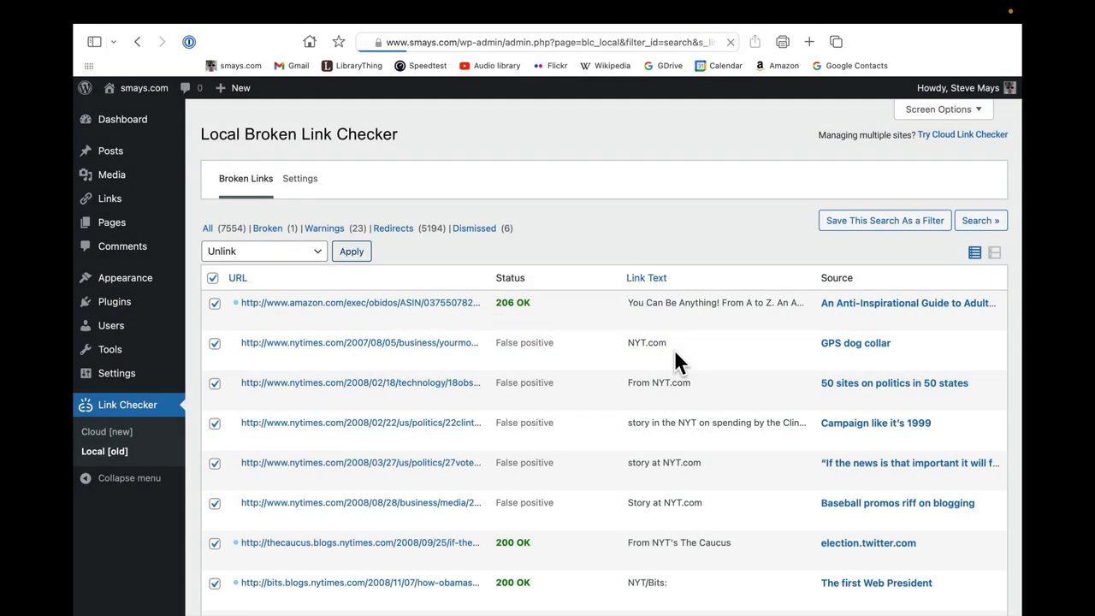
# Step: Filter to Broken, leaving only the 404 image link, and cancel the search options
pyautogui.click(267, 227)
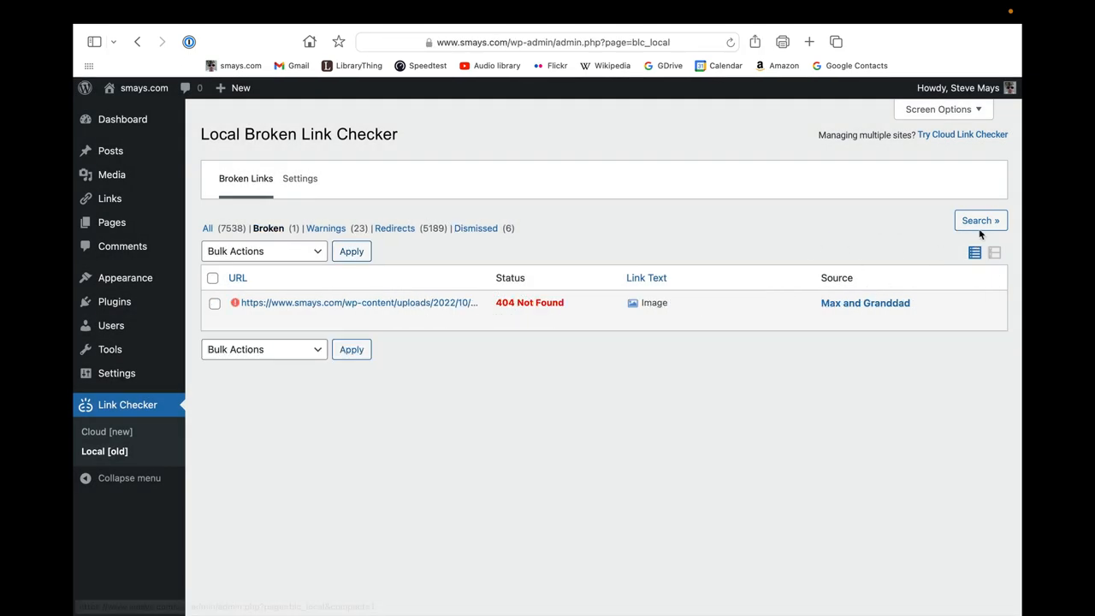
pyautogui.click(980, 219)
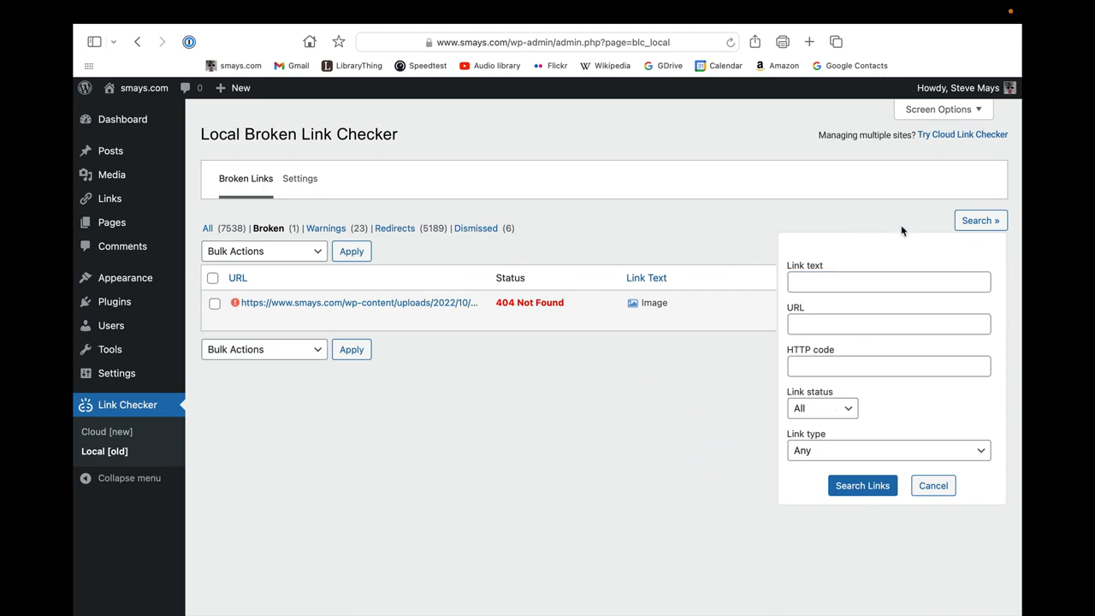
pyautogui.click(932, 486)
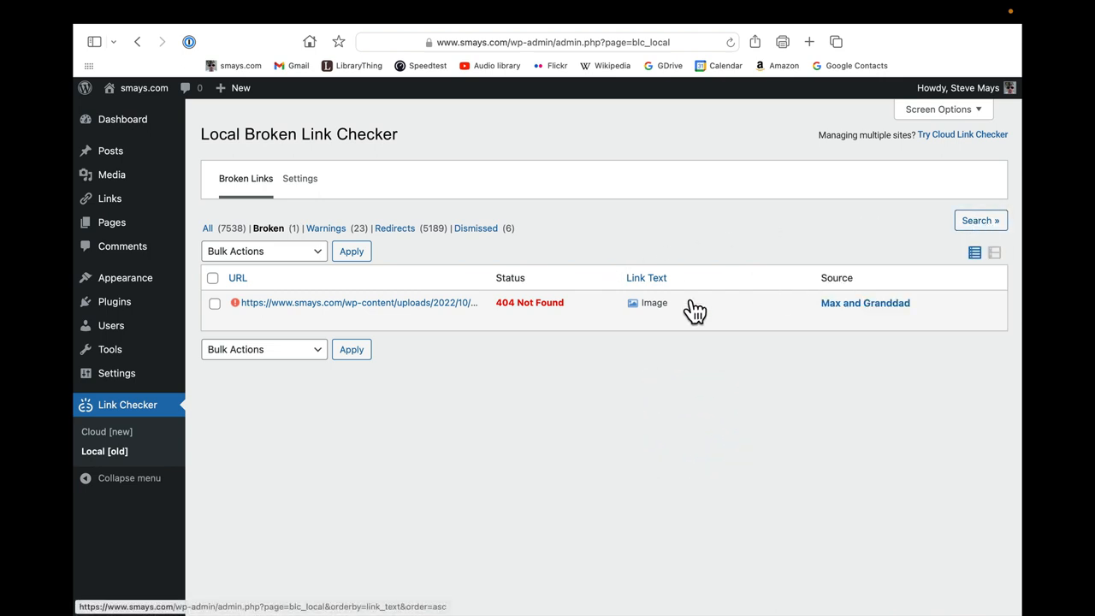
pyautogui.moveTo(547, 318)
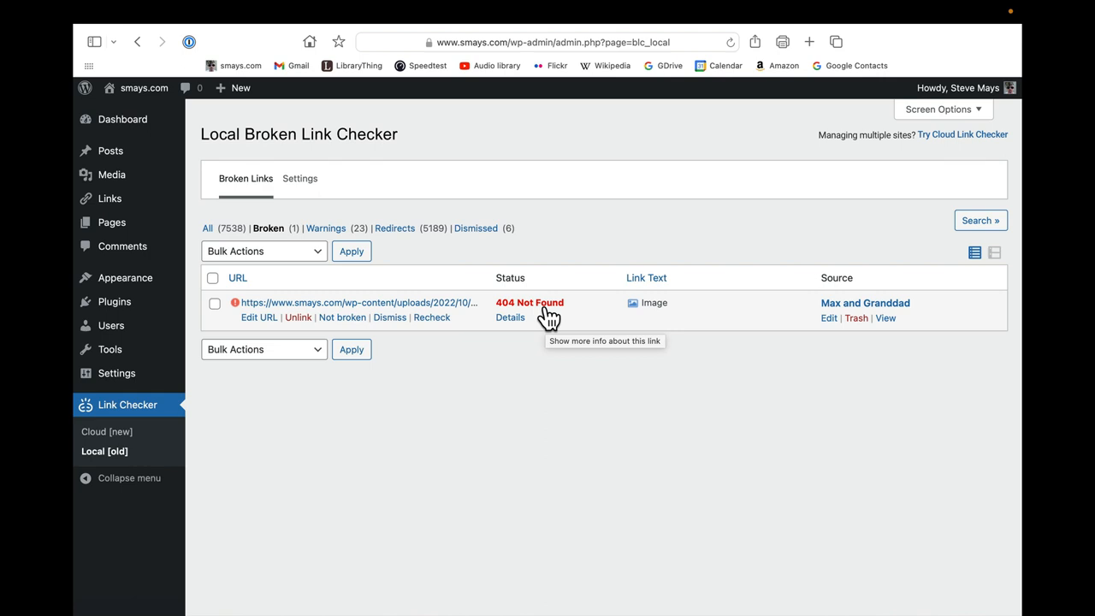
pyautogui.moveTo(757, 305)
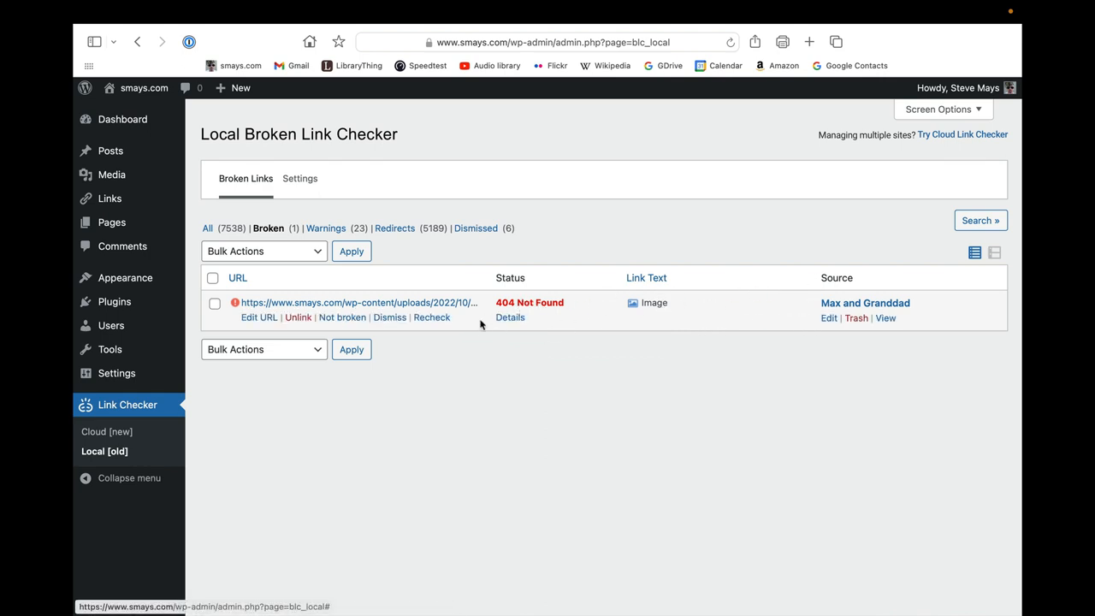
pyautogui.moveTo(756, 254)
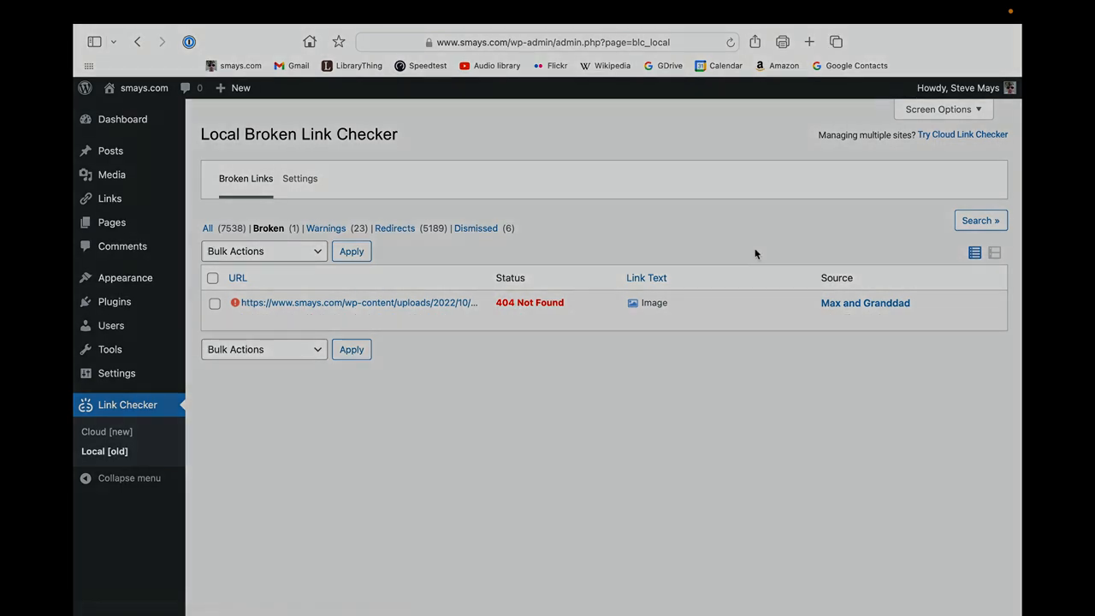